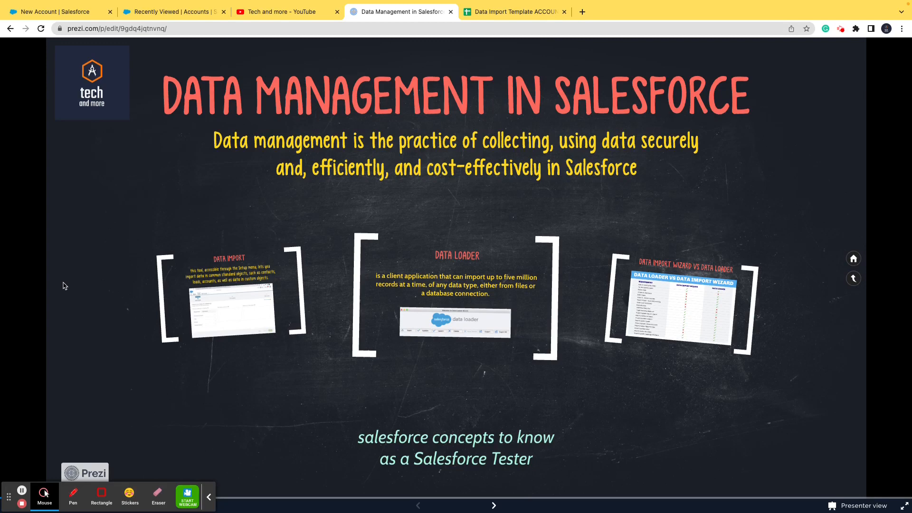
mouse_move(406, 458)
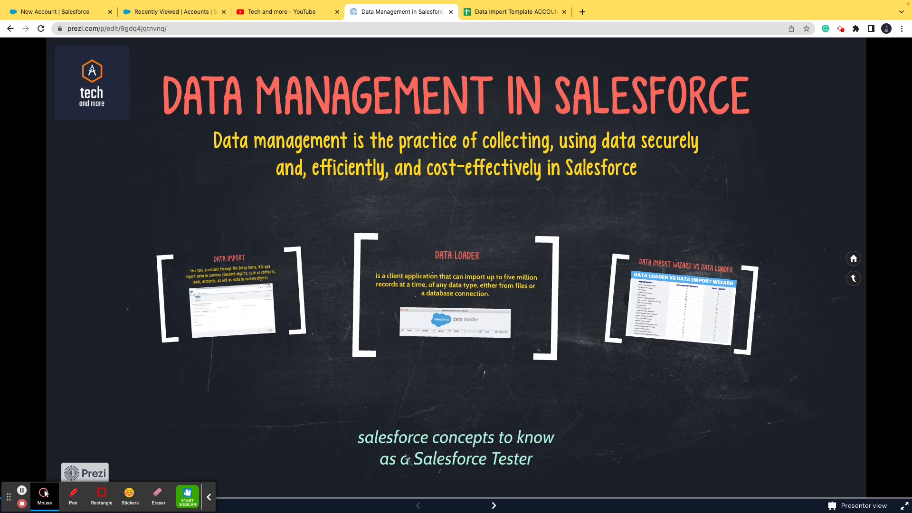
mouse_move(310, 41)
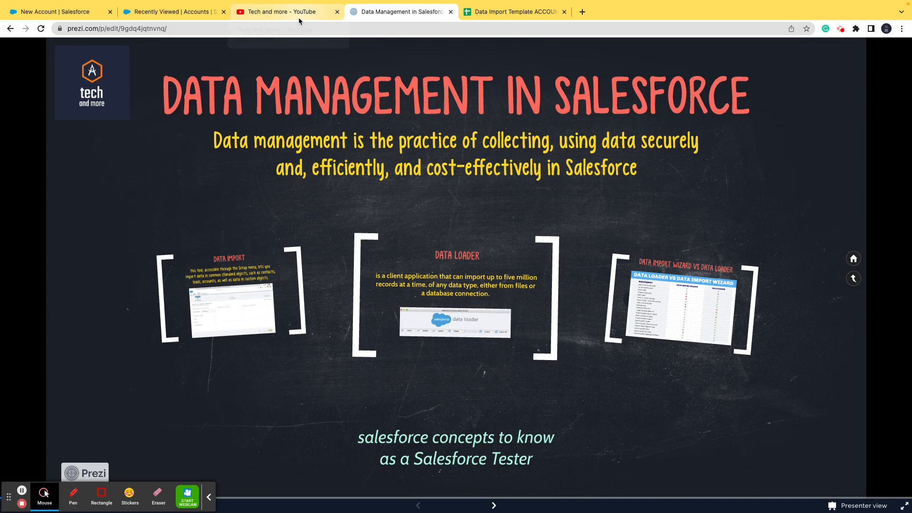
Step: Start the 'Salesforce concepts to know as a Salesforce Tester' playlist, pause it, and scroll its 12 videos
left_click(284, 11)
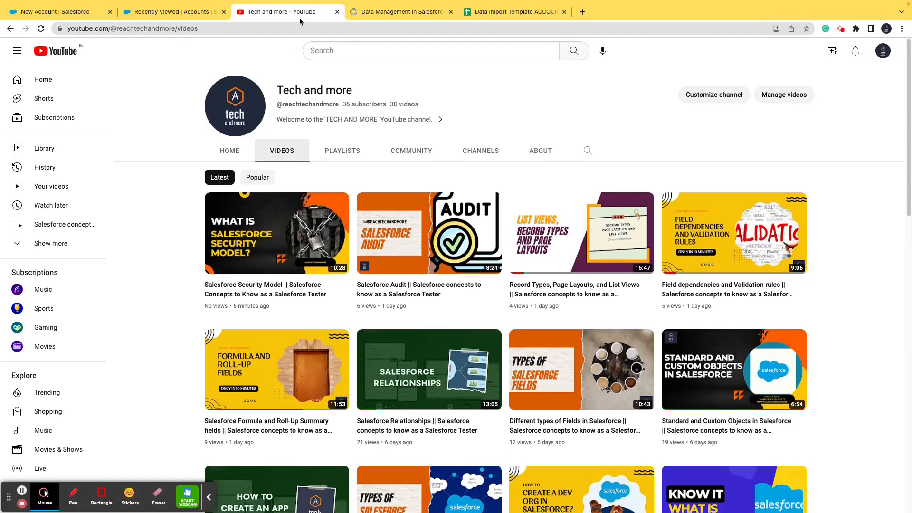
left_click(342, 150)
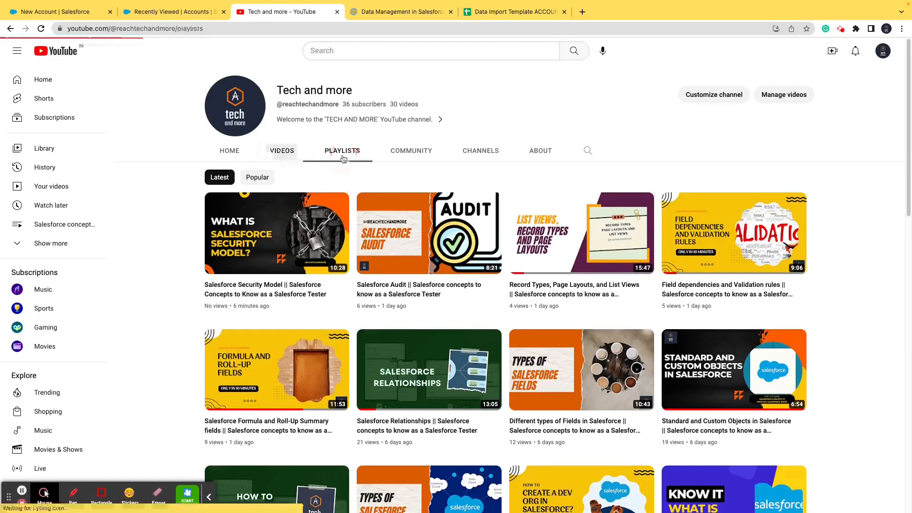
left_click(342, 151)
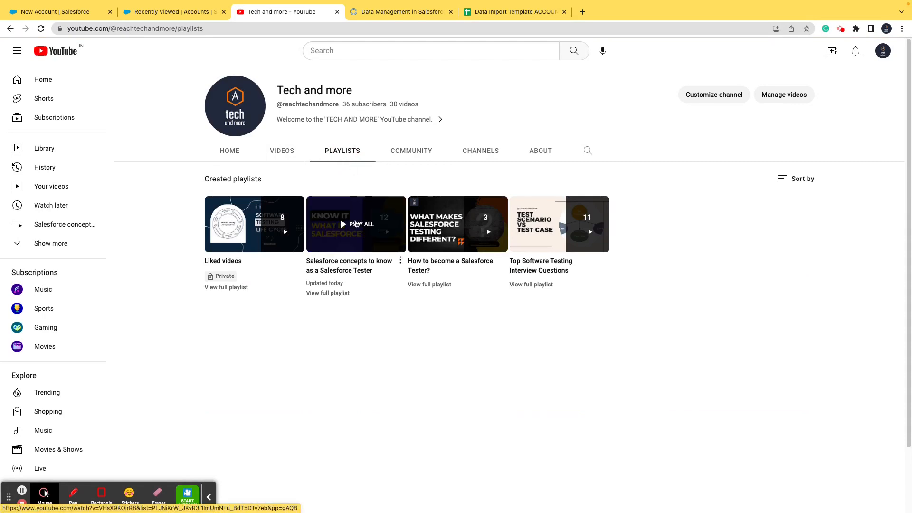
left_click(360, 225)
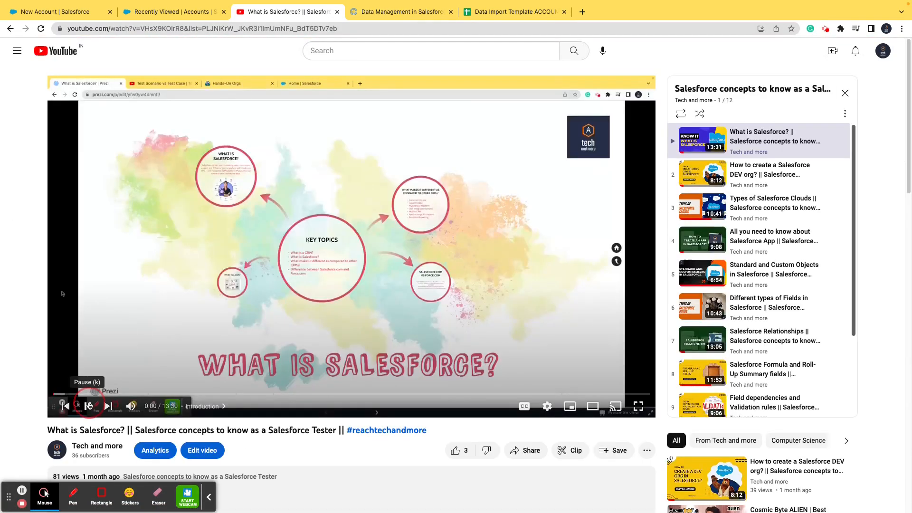
left_click(87, 406)
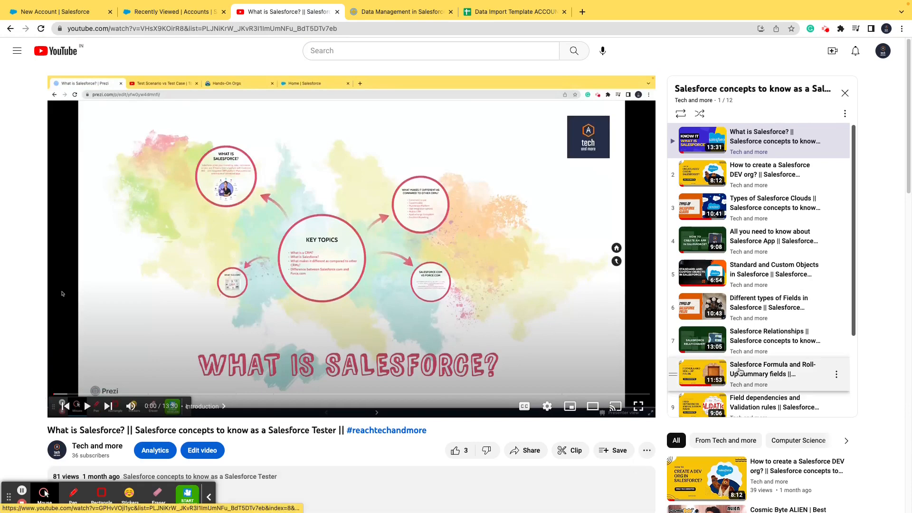
scroll("down", 3)
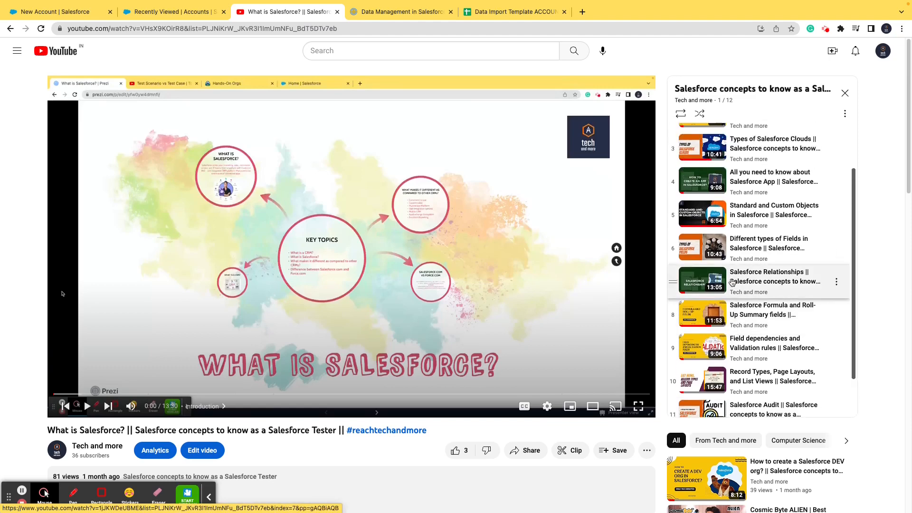
mouse_move(773, 281)
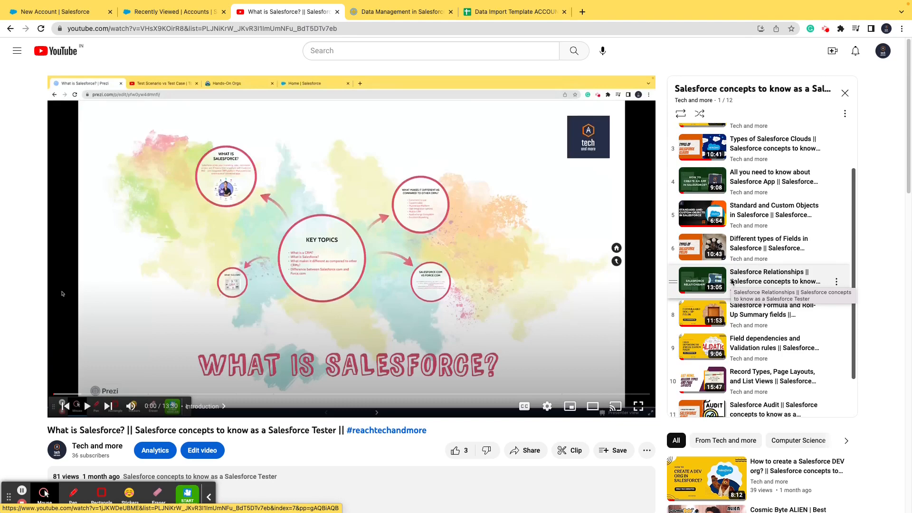
scroll("down", 3)
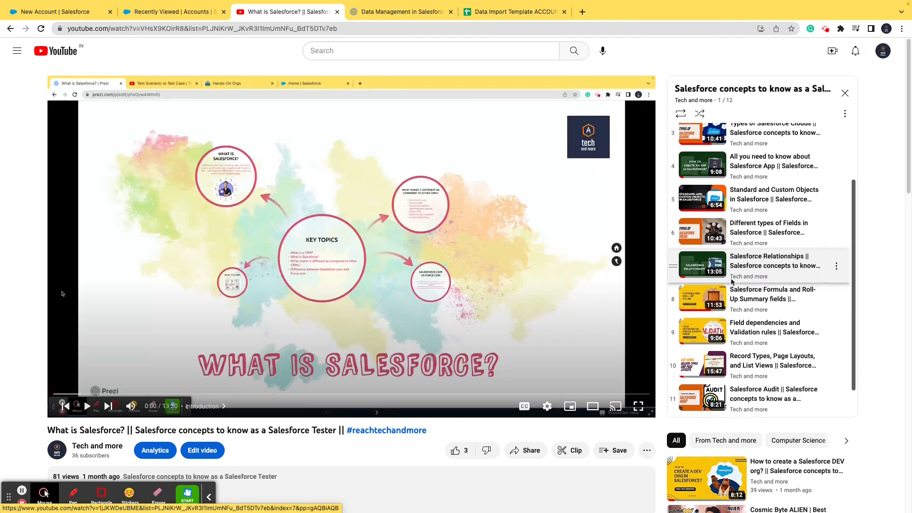
scroll("down", 3)
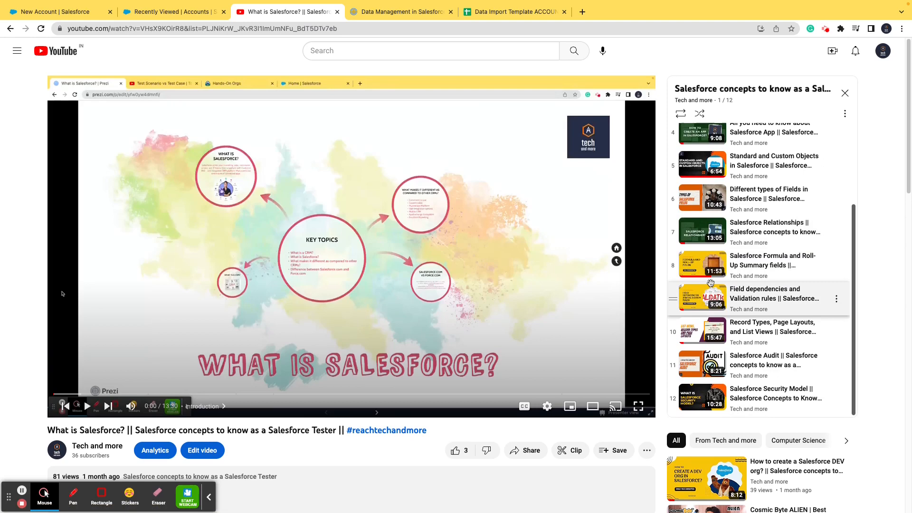
Step: Return to the Prezi 'Data Management in Salesforce' overview slide
left_click(400, 12)
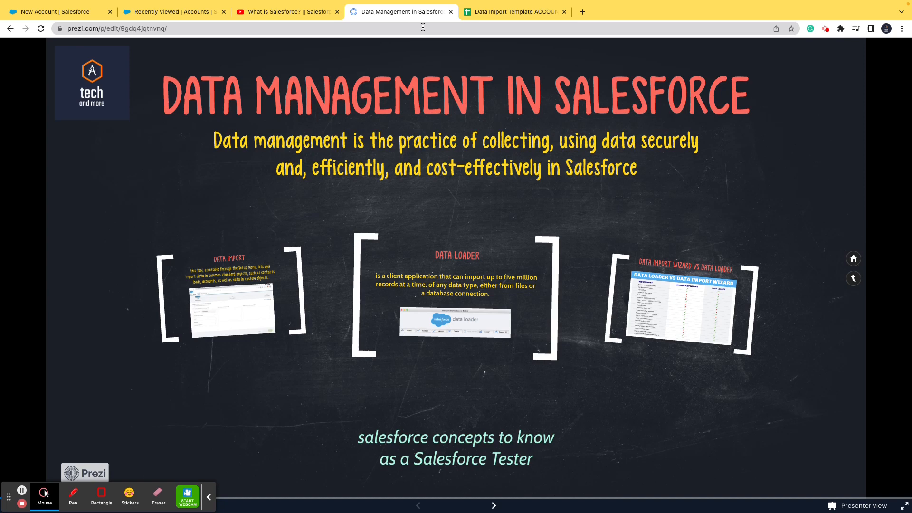
mouse_move(385, 176)
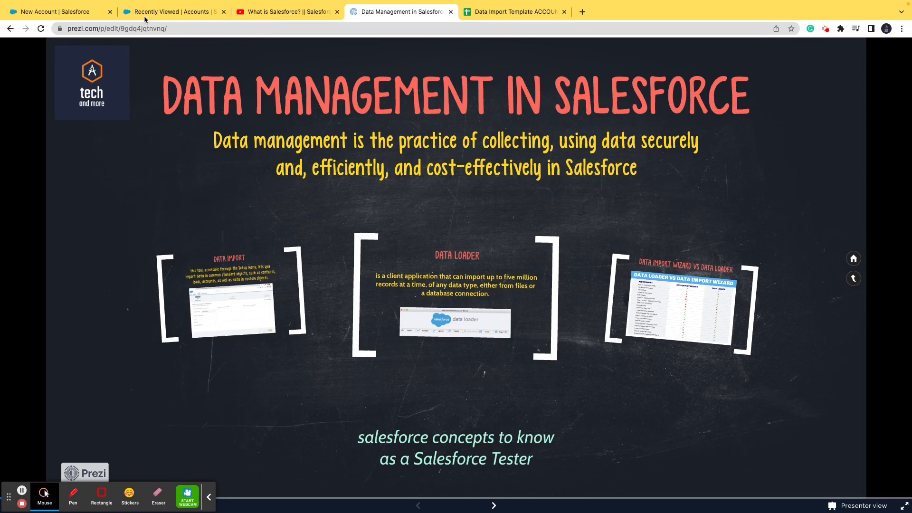
Step: Glance at the Salesforce accounts list, then return to Prezi's Data Import frame
left_click(172, 12)
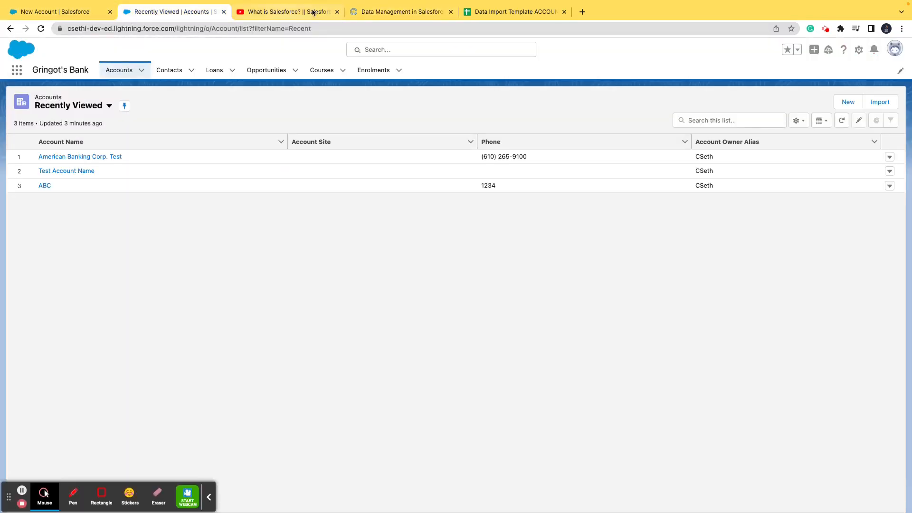
left_click(400, 12)
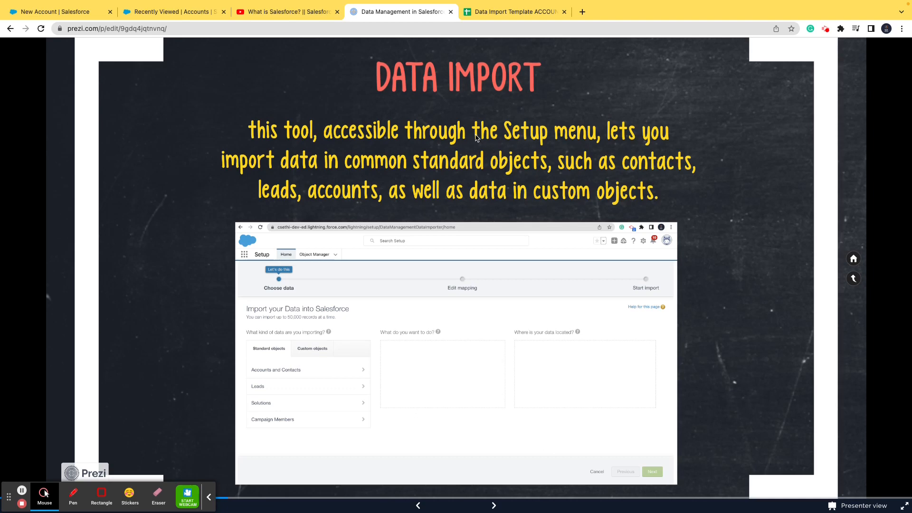
mouse_move(169, 58)
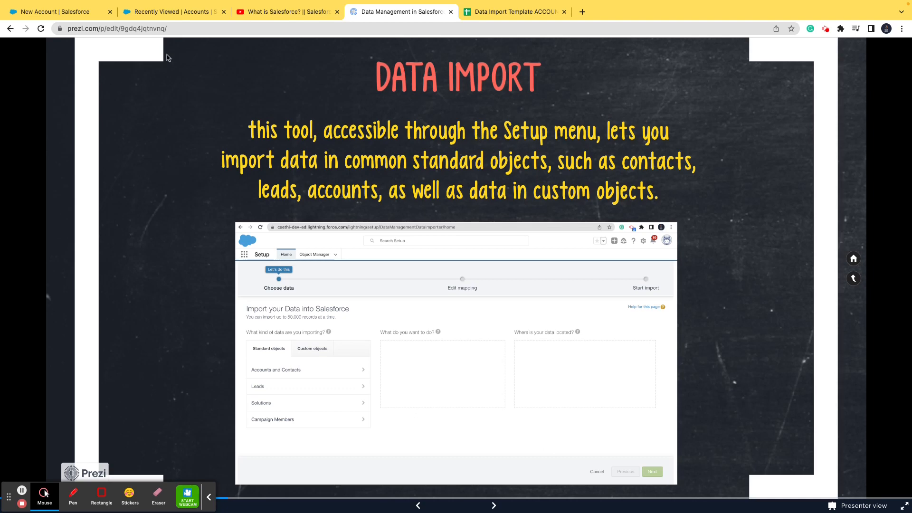
Step: Cancel the new account form and find the Data Import Wizard via Setup Quick Find 'im'
left_click(56, 11)
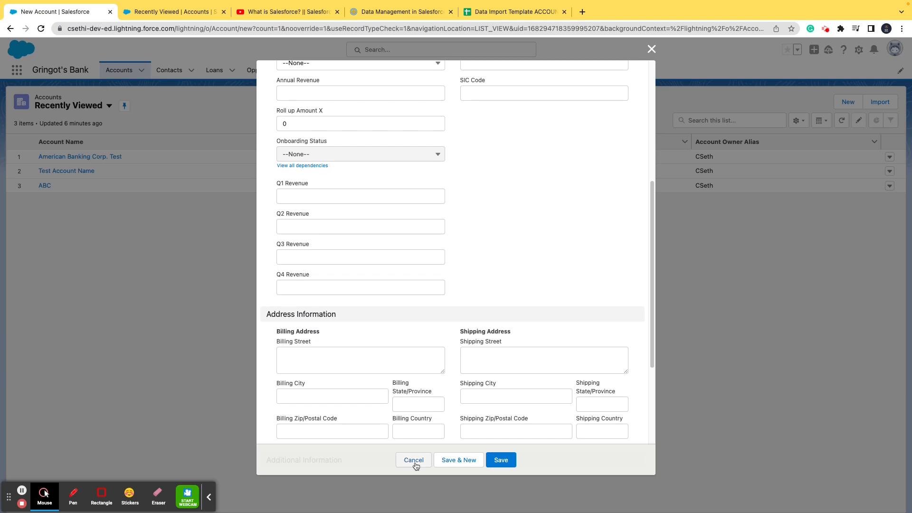
left_click(169, 11)
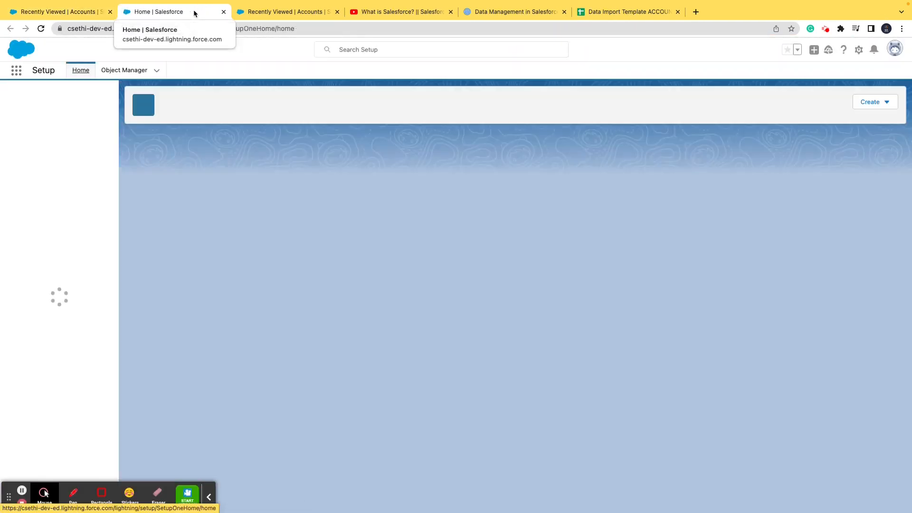
left_click(54, 95)
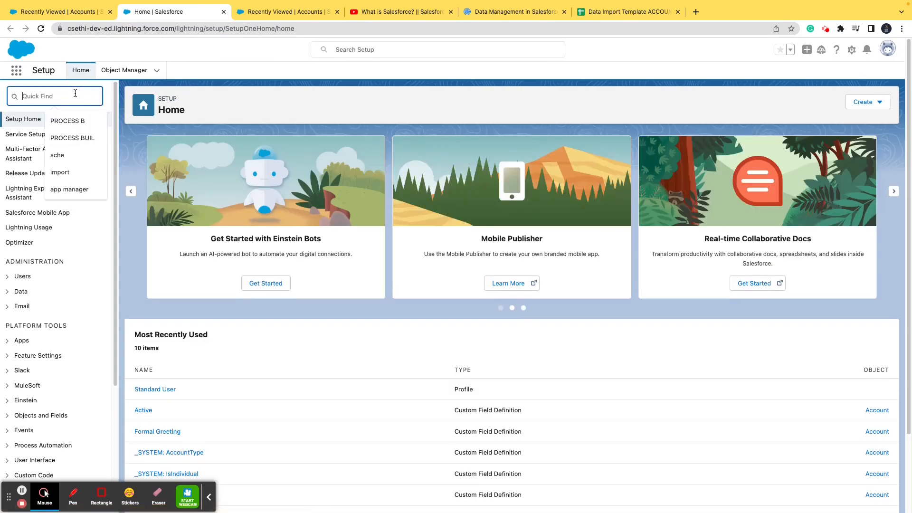
type("import")
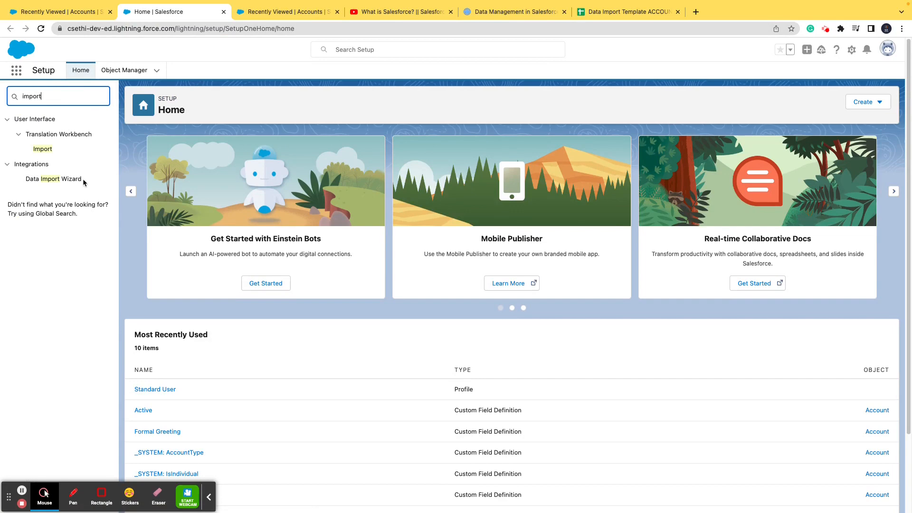
left_click(53, 179)
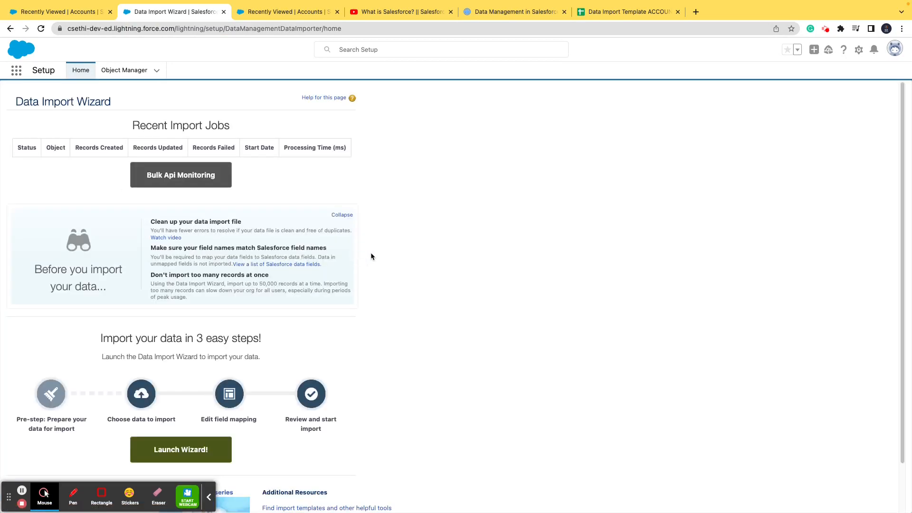
Step: Launch the wizard, choose Accounts and Contacts, and show the Recently Viewed accounts list
scroll("down", 3)
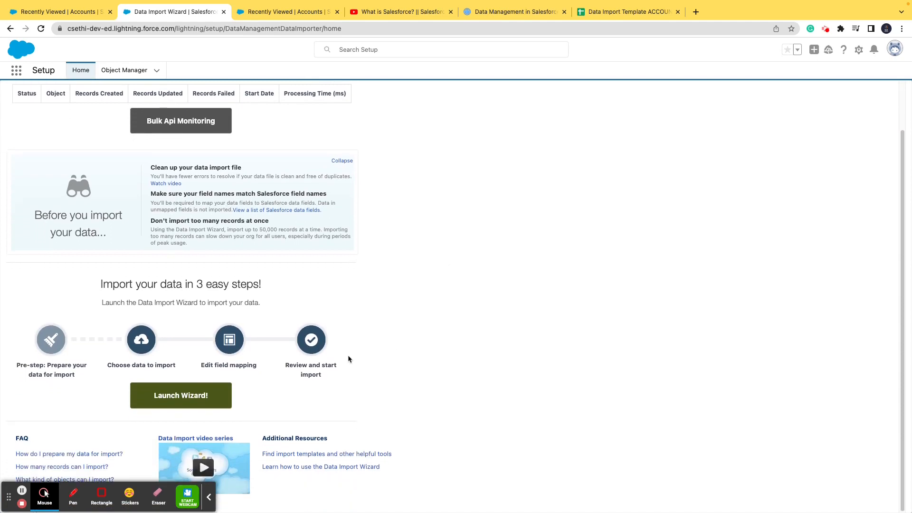
left_click(180, 395)
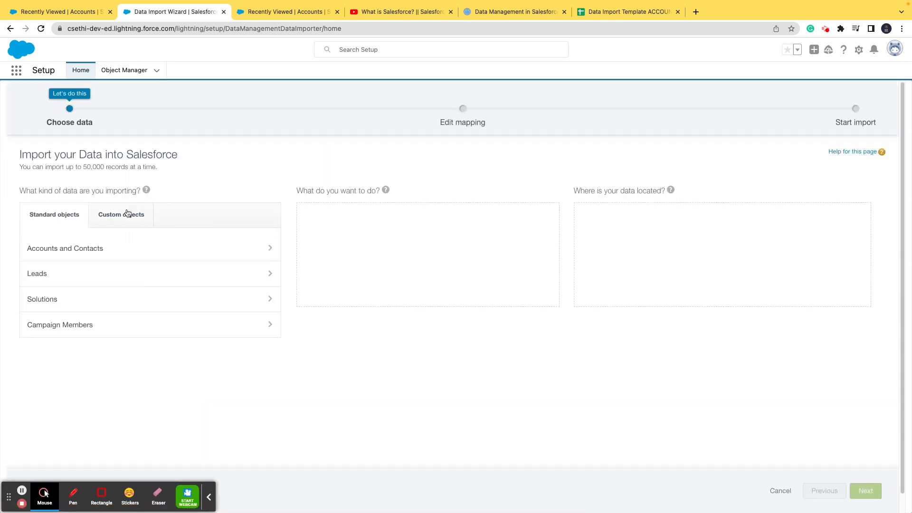
left_click(90, 255)
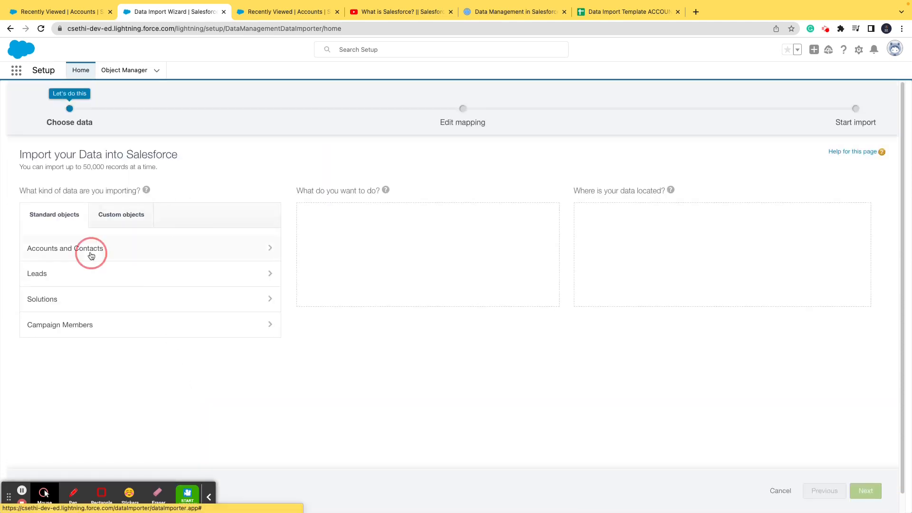
left_click(65, 247)
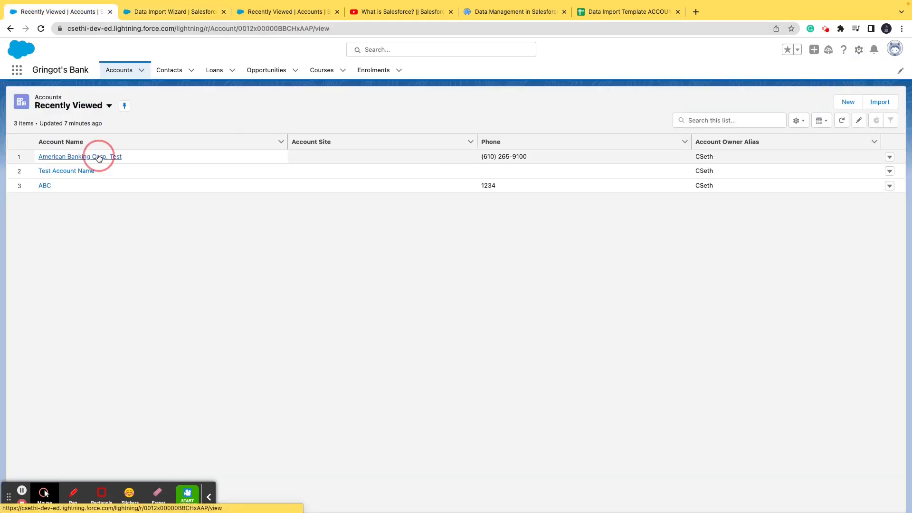
Step: Review the American Banking Corp. Test account's detailed fields, including Employees
left_click(80, 156)
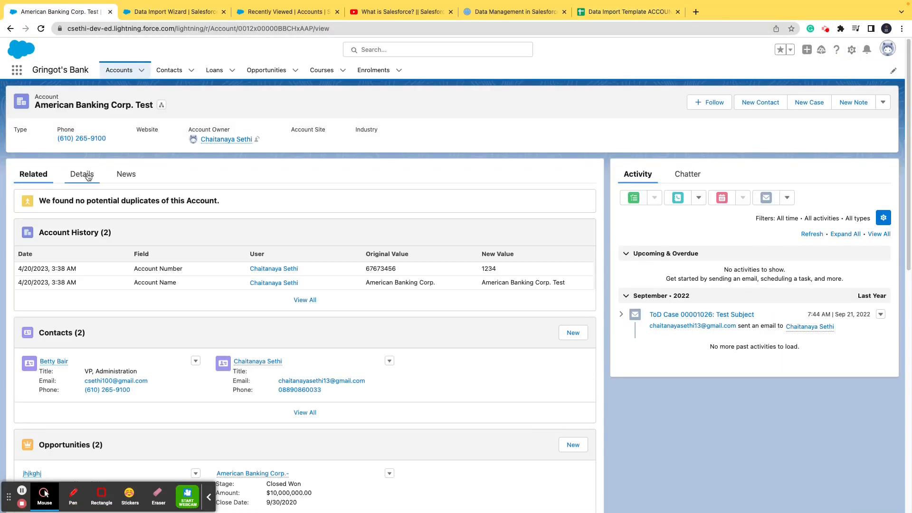
left_click(627, 11)
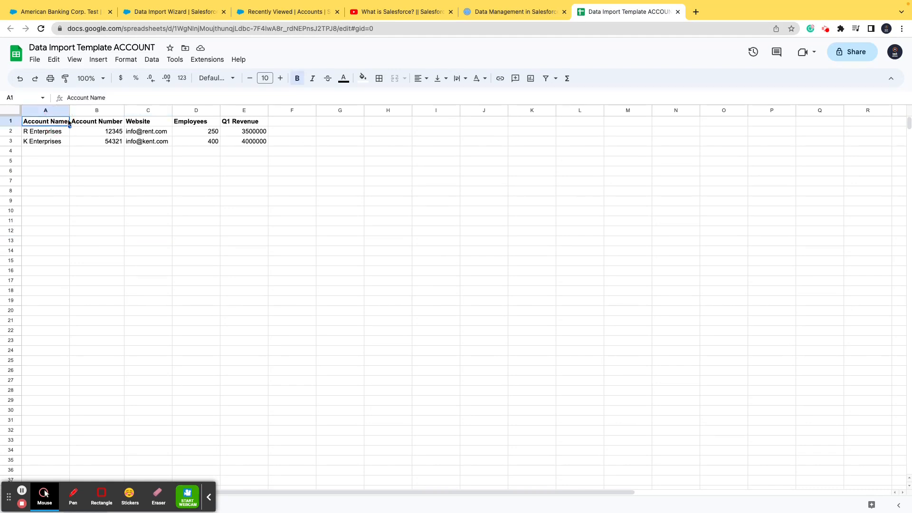
left_click(195, 121)
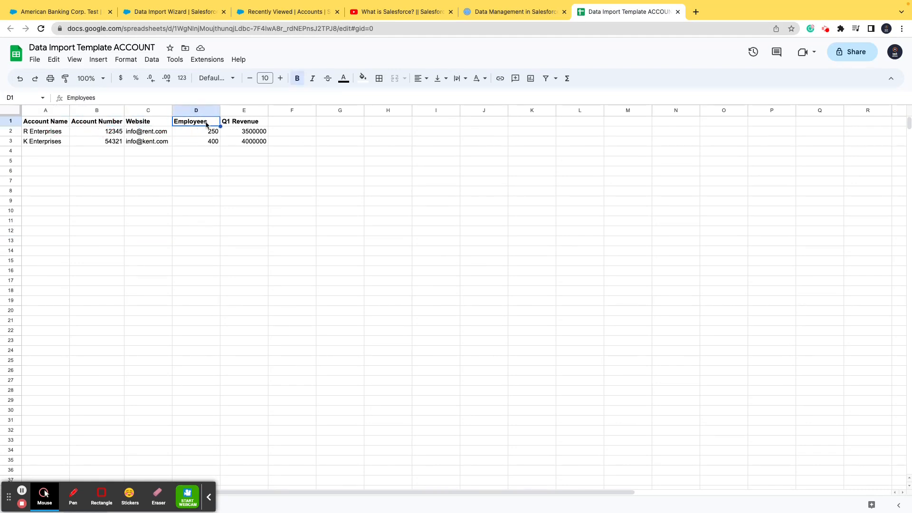
left_click(55, 11)
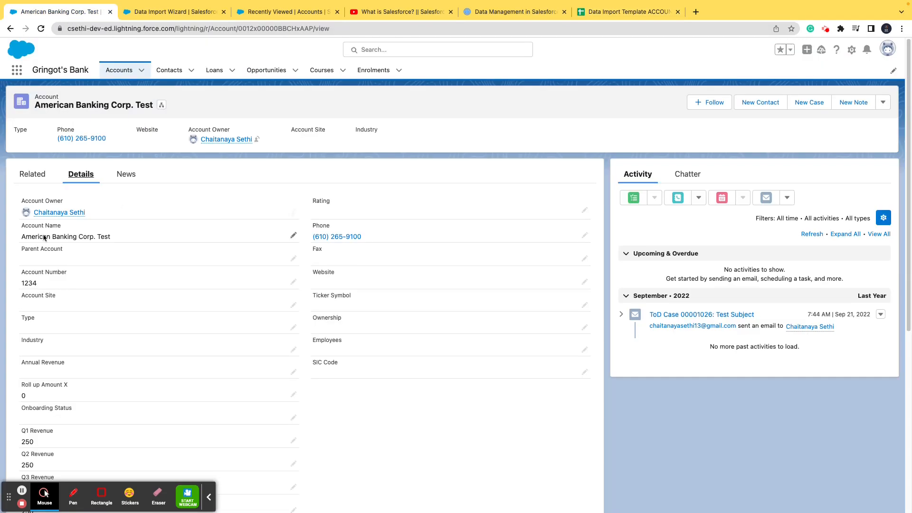
mouse_move(371, 279)
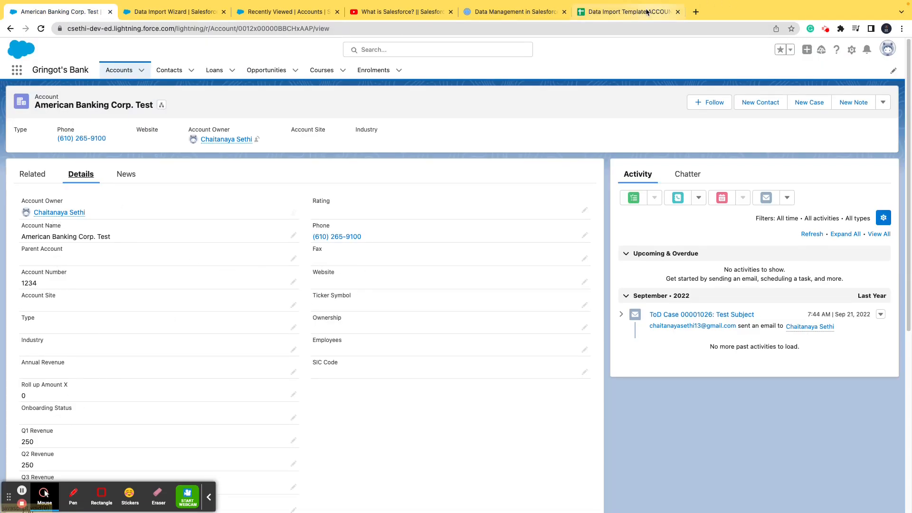
Step: Check the R and K Enterprises rows in the template sheet and return to the import wizard
left_click(627, 12)
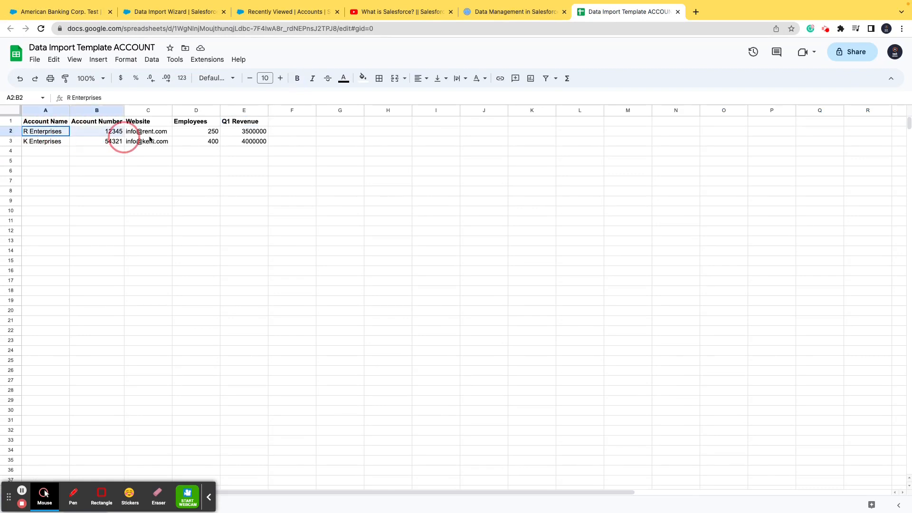
left_click(96, 200)
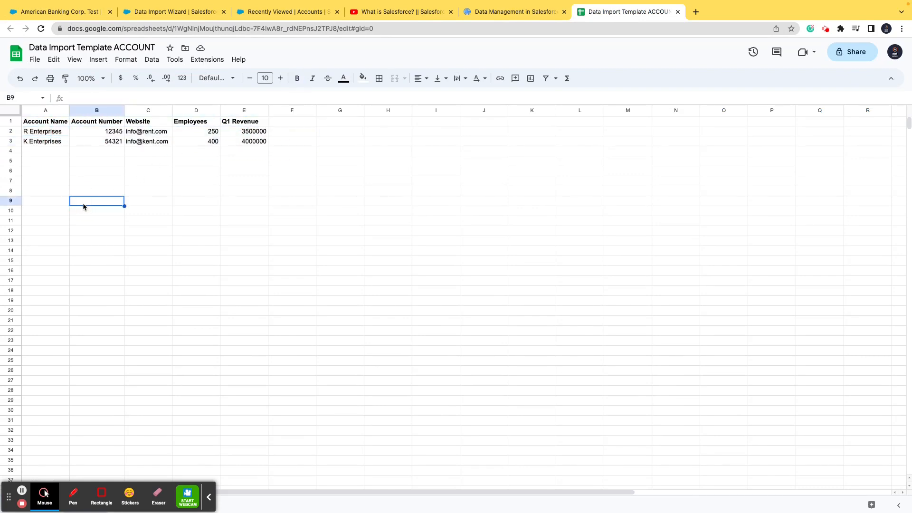
mouse_move(87, 207)
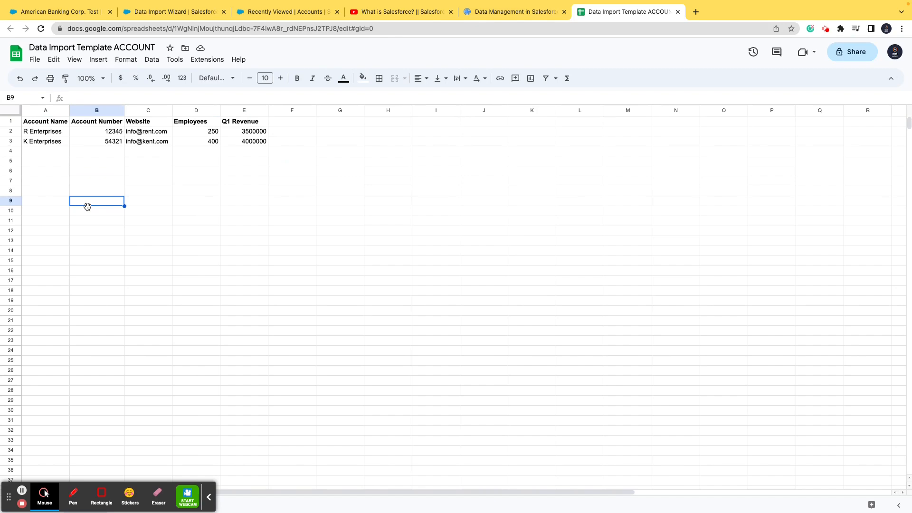
left_click(173, 12)
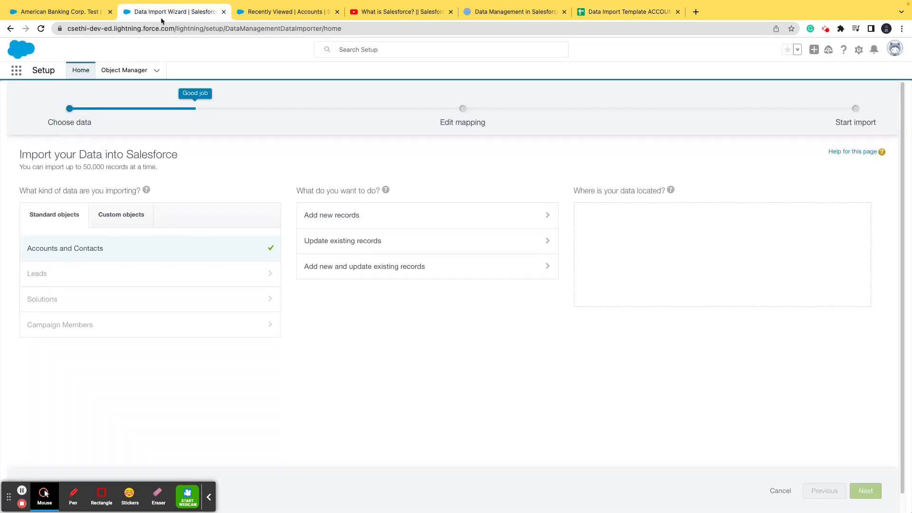
Step: After viewing the existing account, choose Add new records in the import wizard
left_click(625, 11)
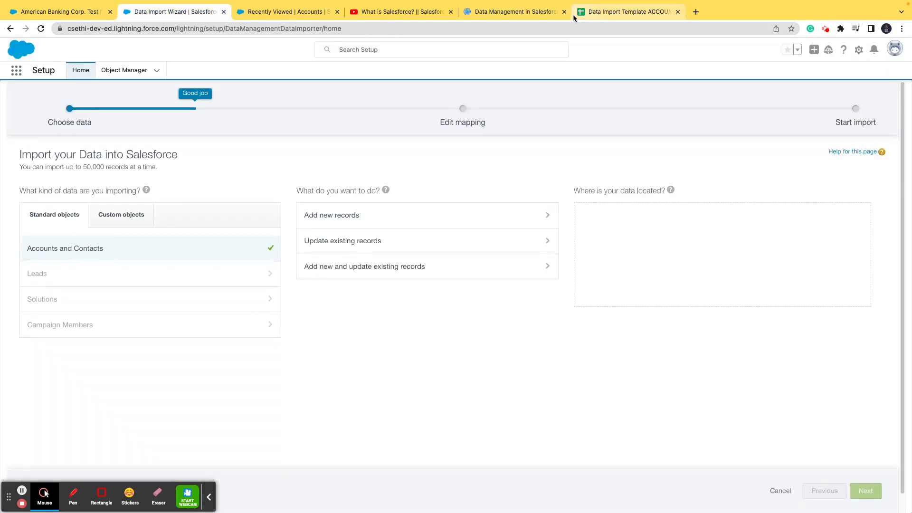
left_click(57, 12)
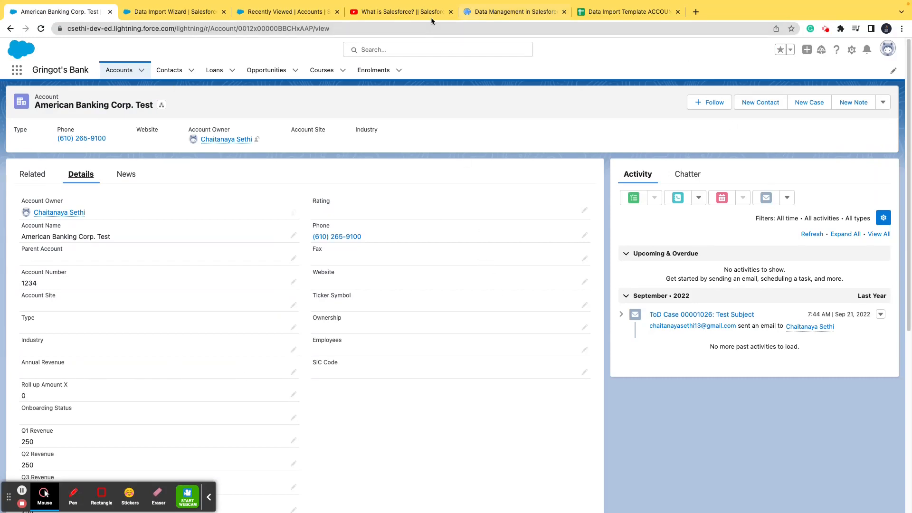
left_click(173, 12)
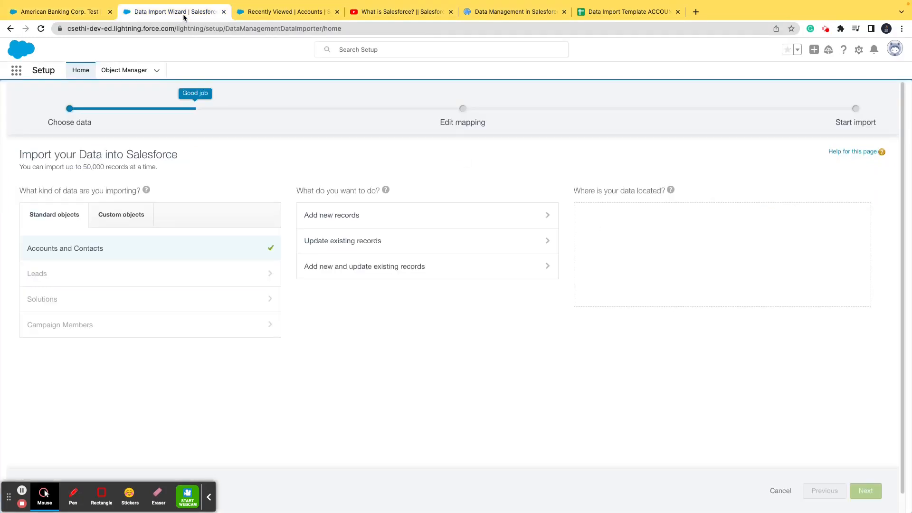
mouse_move(392, 222)
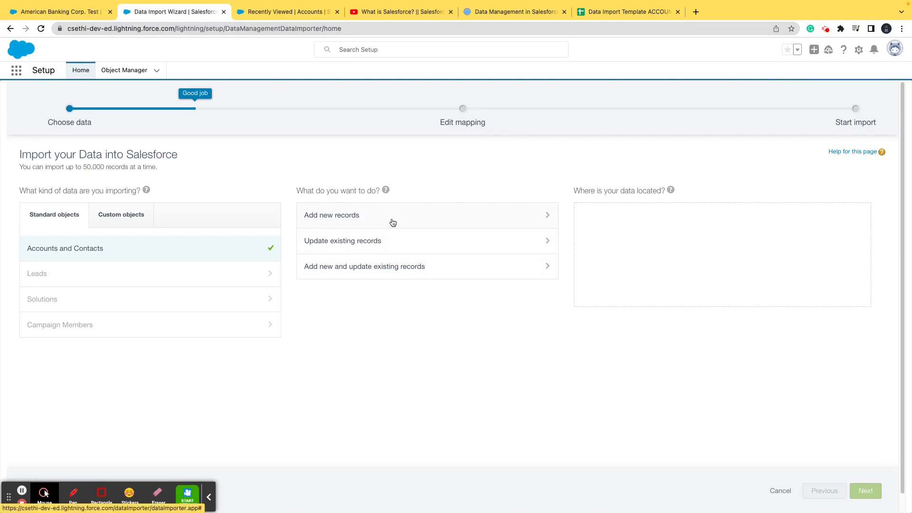
left_click(332, 215)
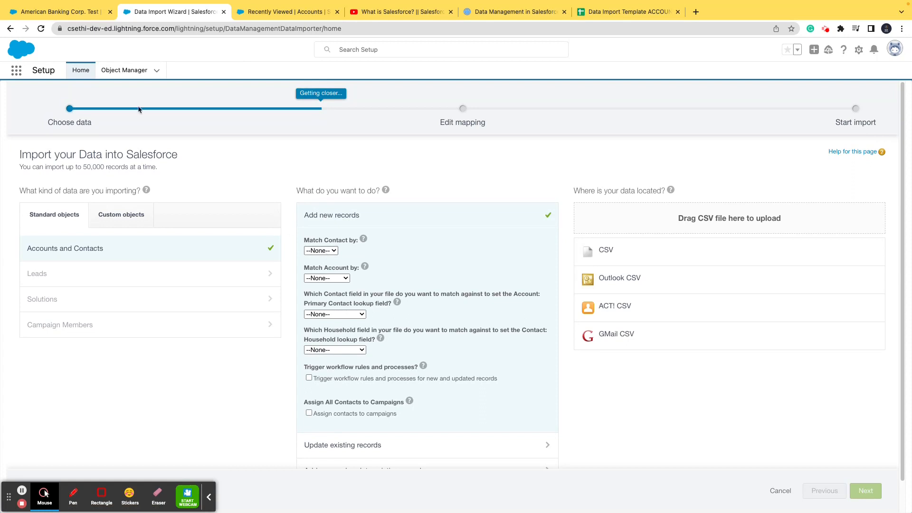
Step: Set Match Contact by to Name, comparing the template's columns with the new account form fields
left_click(55, 12)
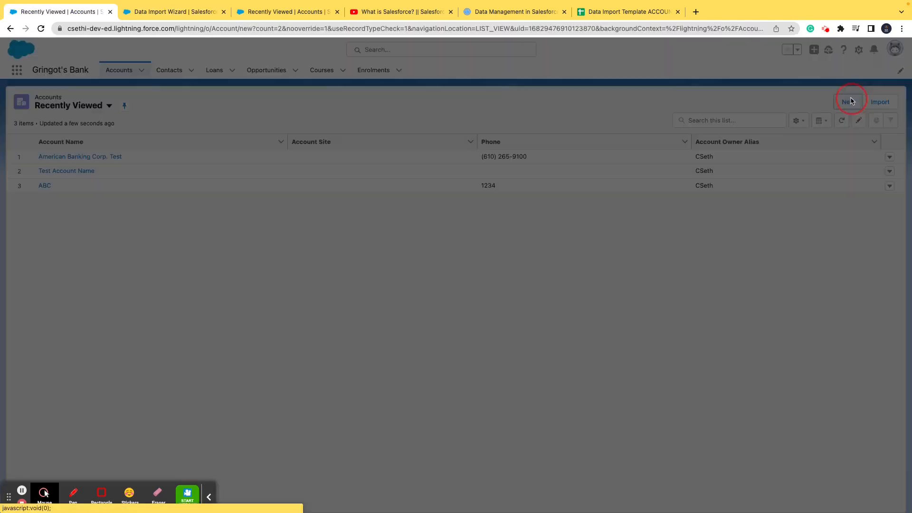
left_click(848, 102)
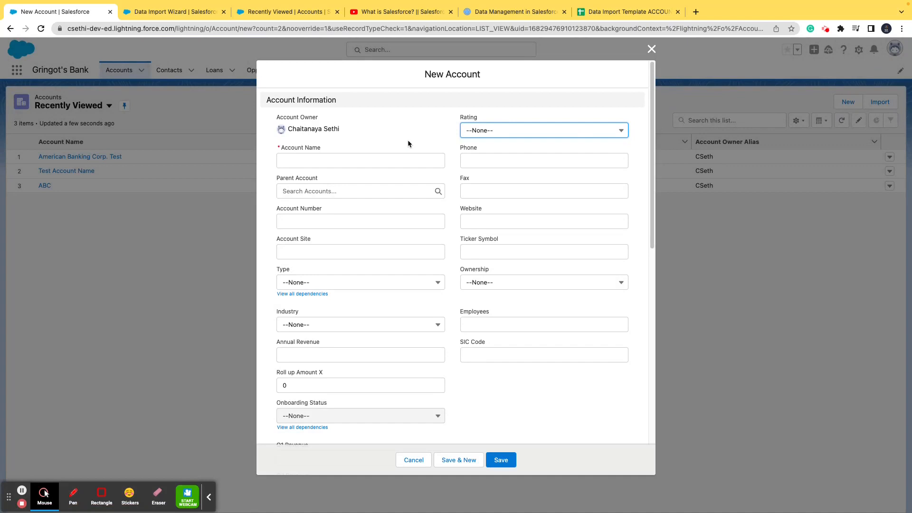
left_click(359, 160)
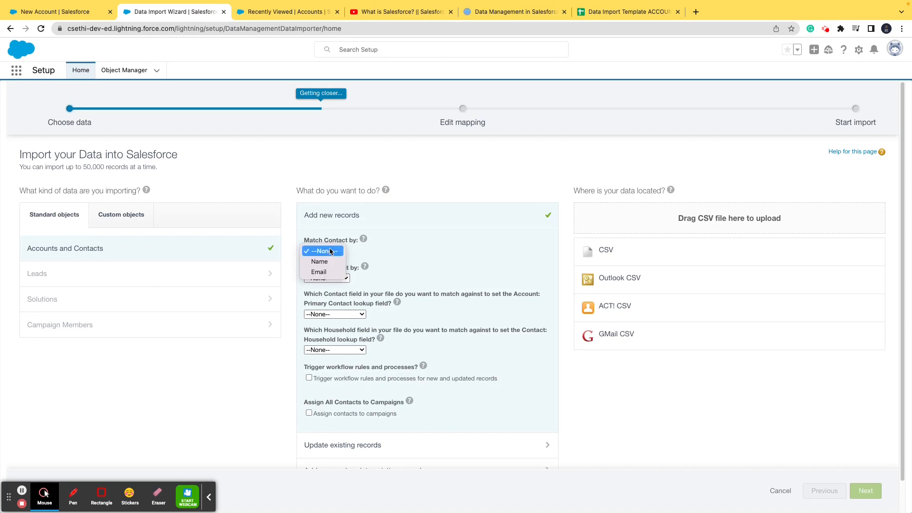
left_click(320, 261)
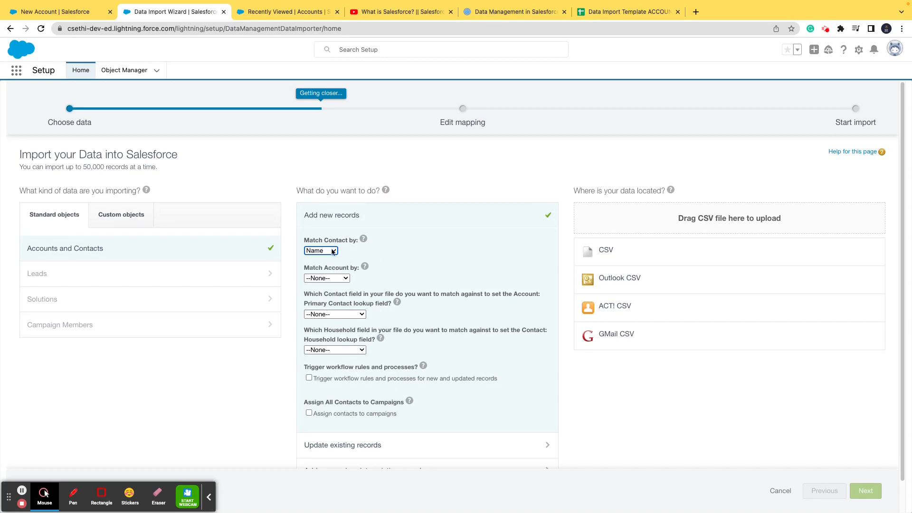
left_click(627, 12)
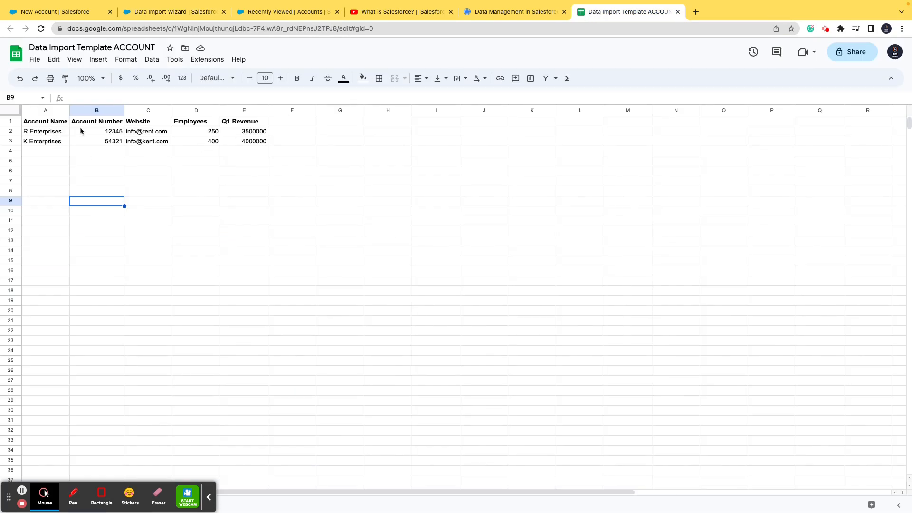
left_click(55, 12)
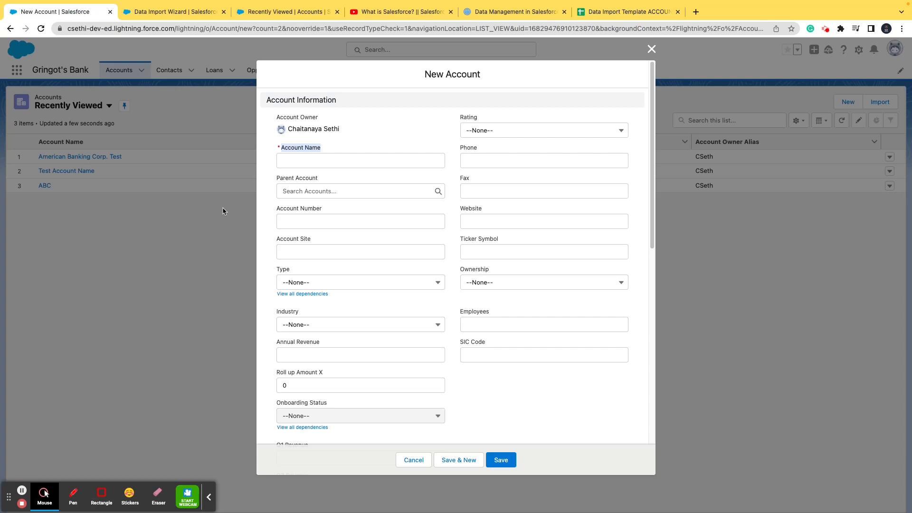
left_click(173, 12)
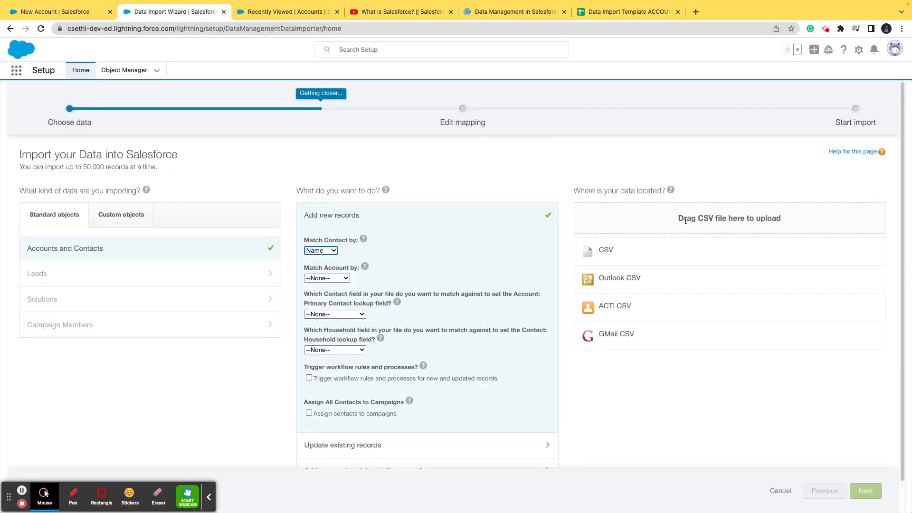
Step: Attach 'Data Import Template ACCOUNT - Sheet1.csv' from Downloads as the CSV source and continue to mapping
left_click(606, 249)
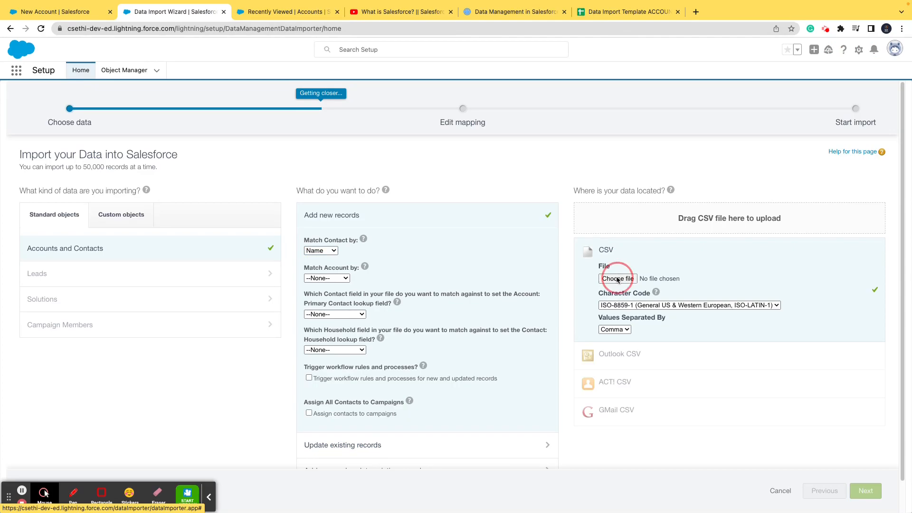
left_click(617, 278)
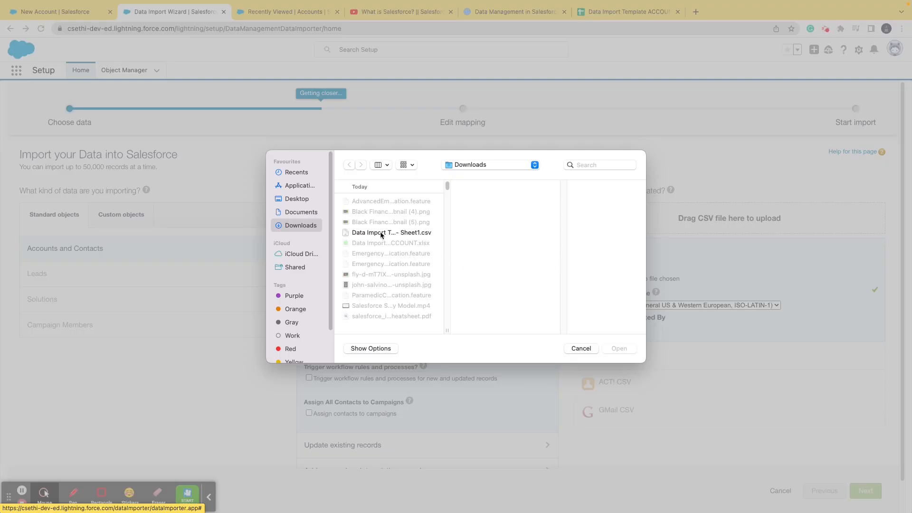
left_click(390, 232)
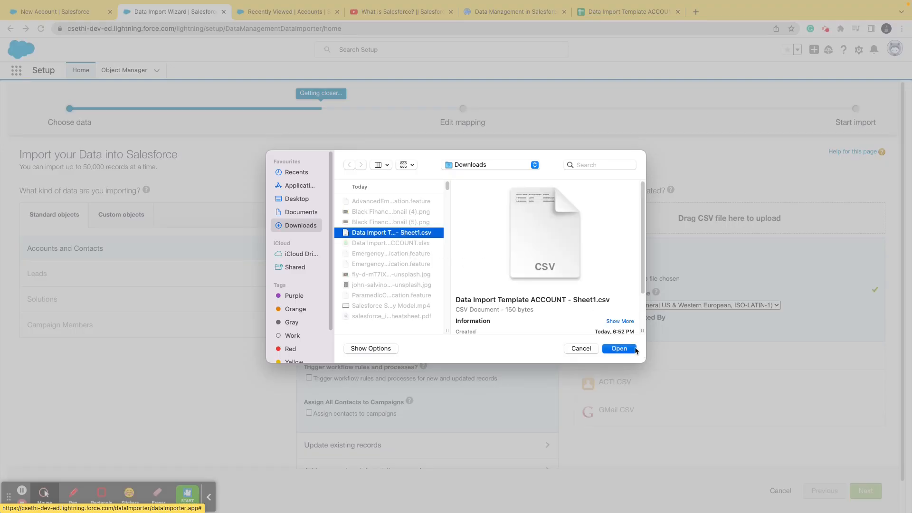
left_click(618, 348)
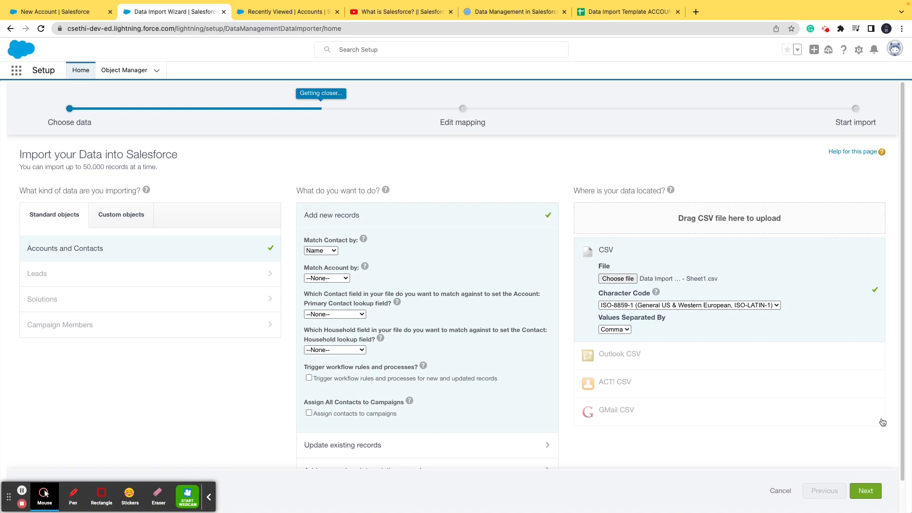
left_click(864, 490)
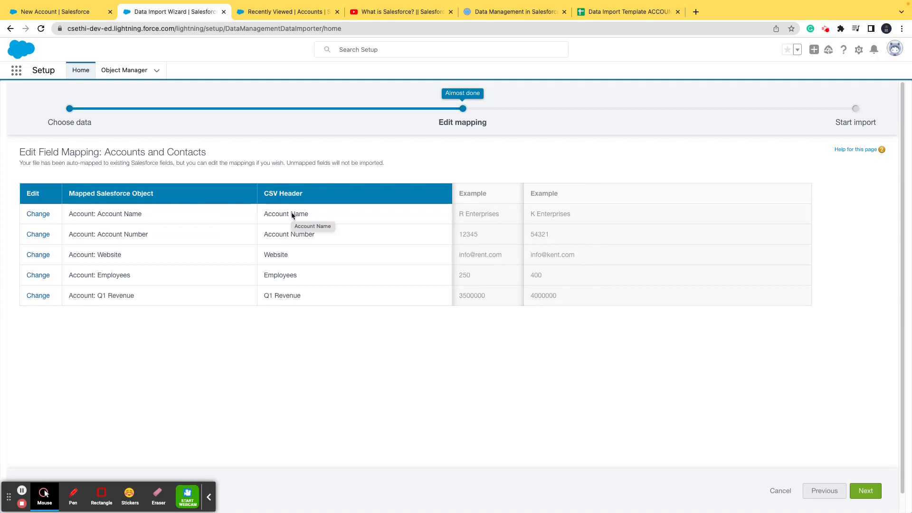
mouse_move(98, 316)
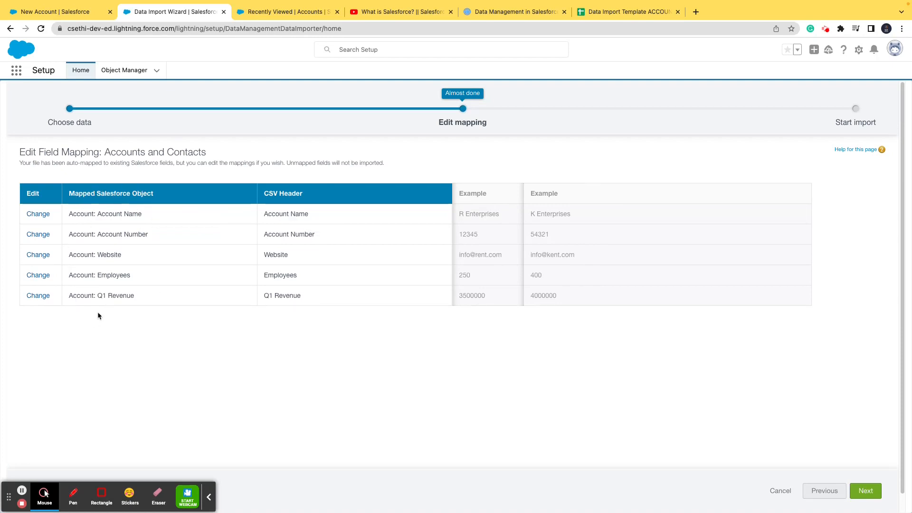
mouse_move(325, 292)
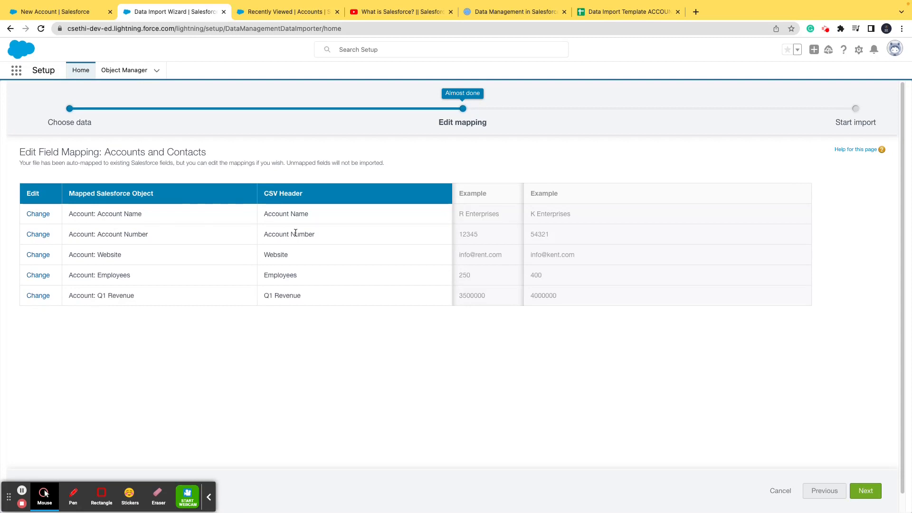
mouse_move(292, 250)
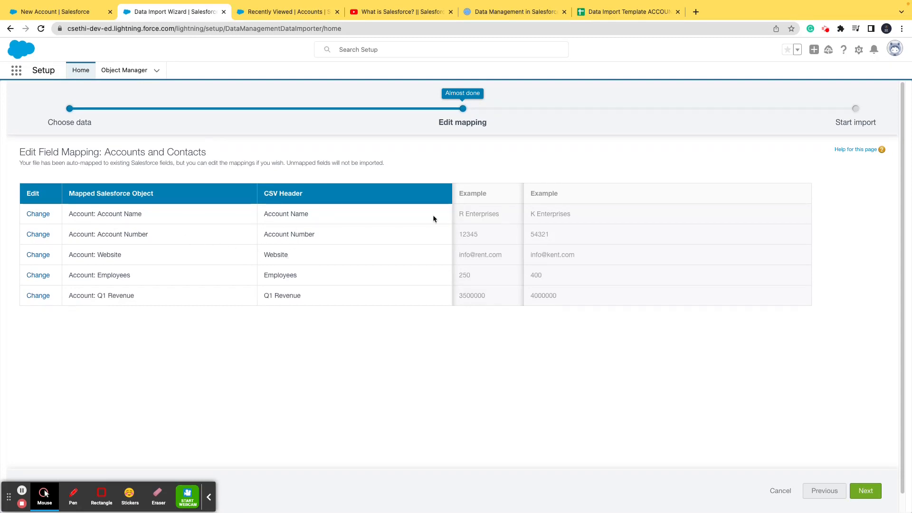
Step: Accept the five auto-mapped account fields and move to the review step
left_click(865, 490)
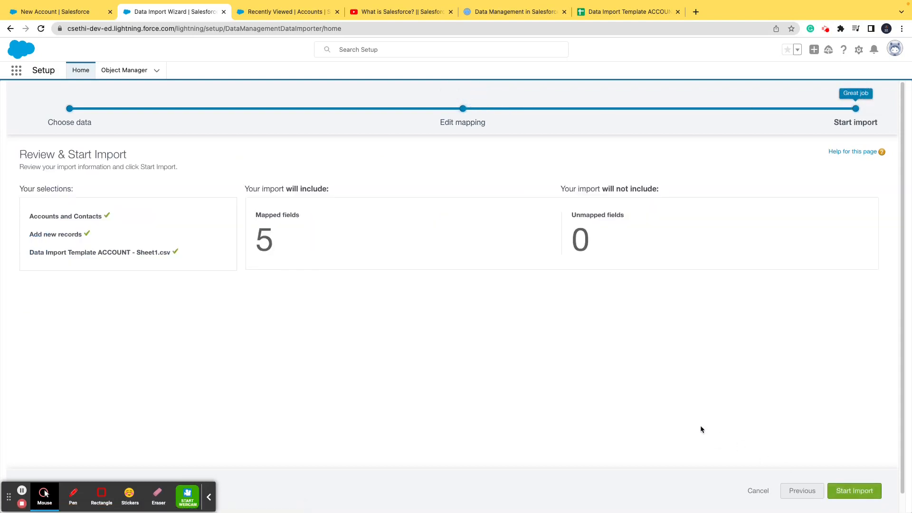
mouse_move(300, 250)
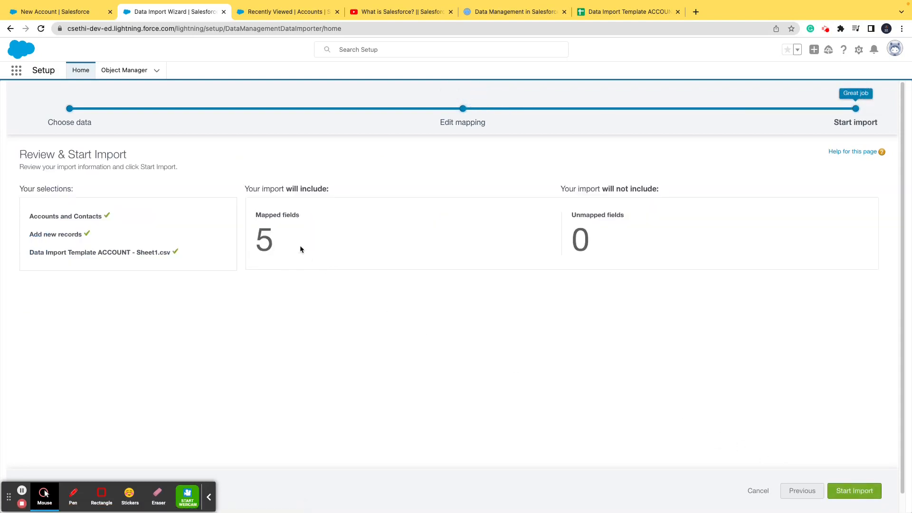
mouse_move(587, 205)
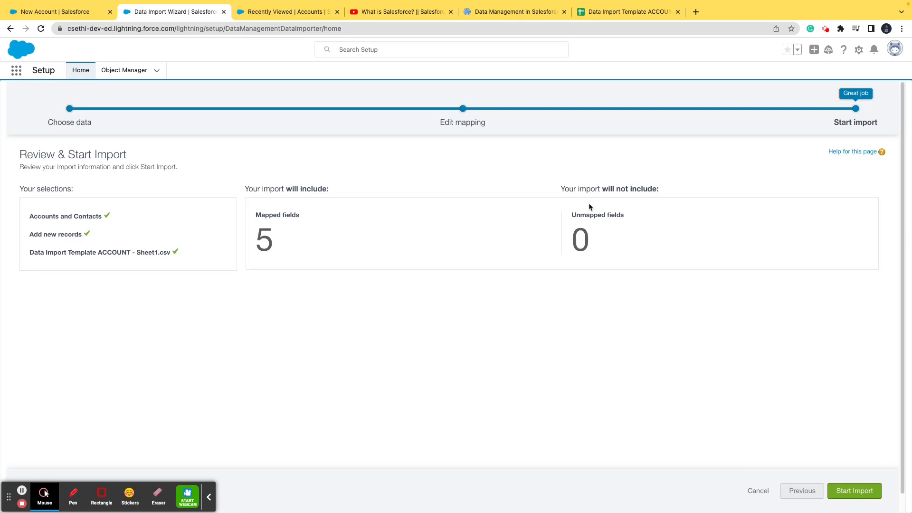
mouse_move(800, 434)
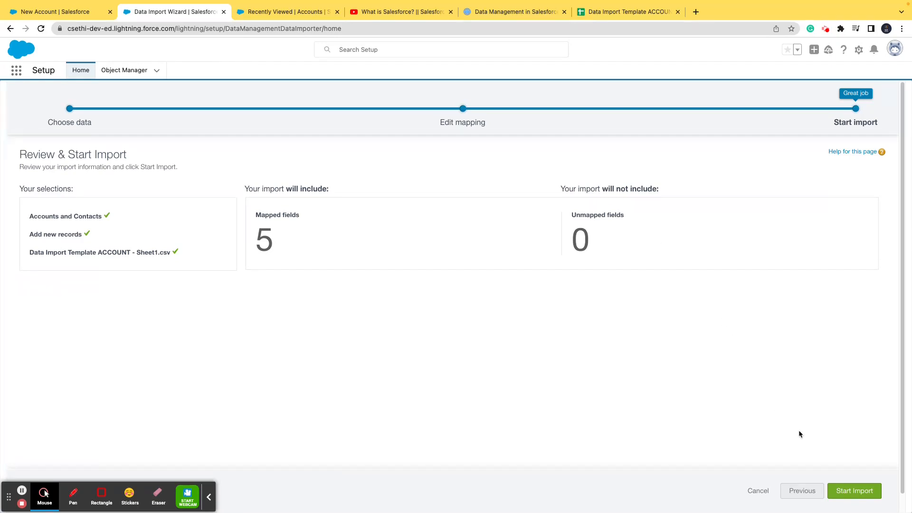
Step: Start the import, confirm it, and view the Bulk Data Load Job showing 2 records processed, 0 failed
left_click(854, 491)
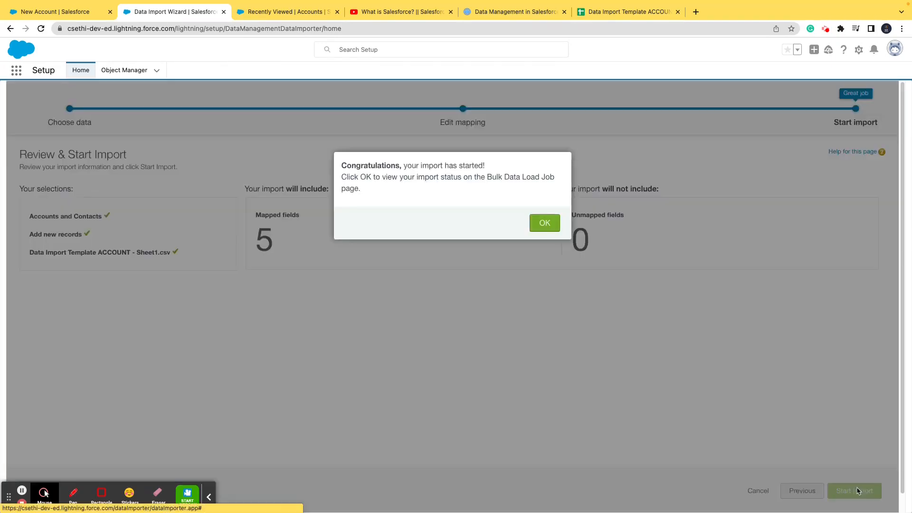
left_click(543, 222)
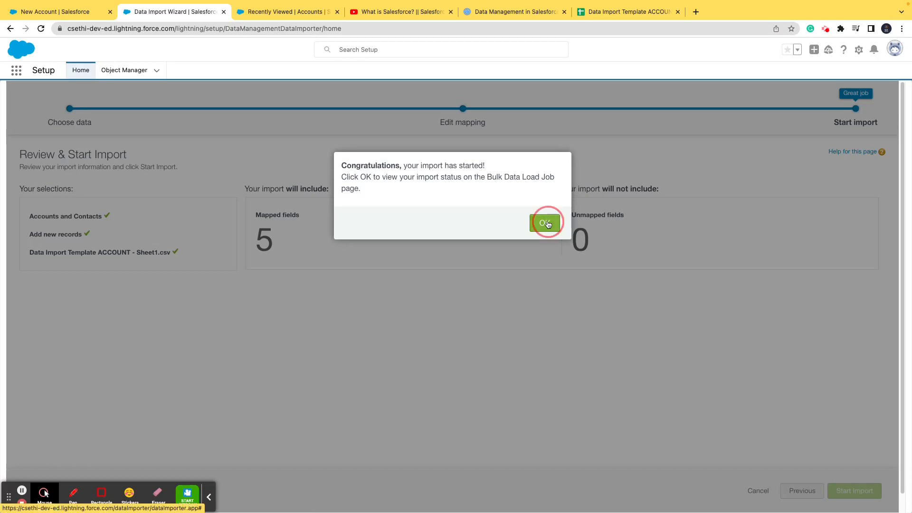
left_click(545, 223)
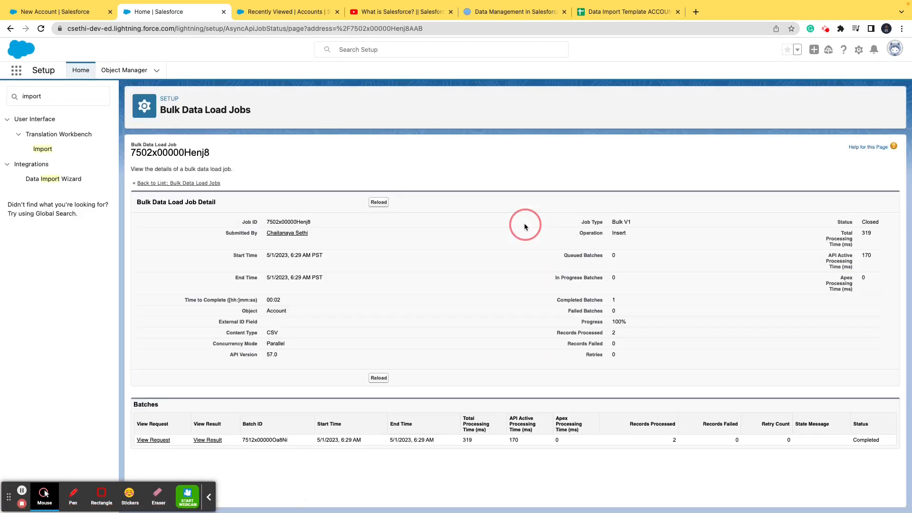
mouse_move(437, 169)
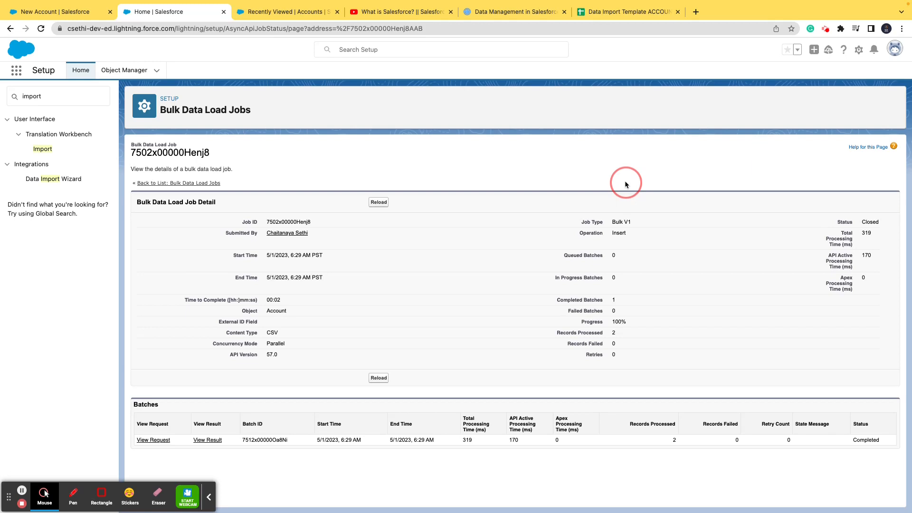
mouse_move(586, 325)
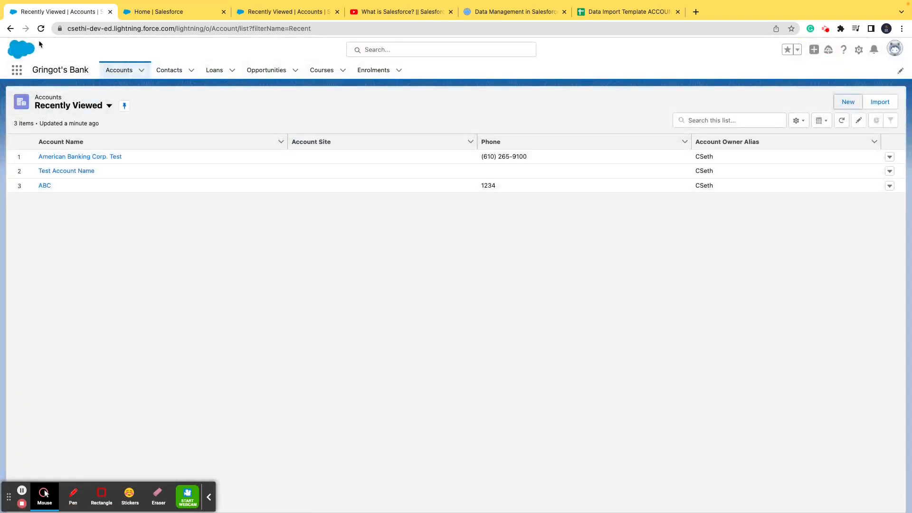
Step: Search Salesforce for 'R Enterprises' and open the imported account with number 12345, 250 employees, 3,500,000 revenue
left_click(40, 28)
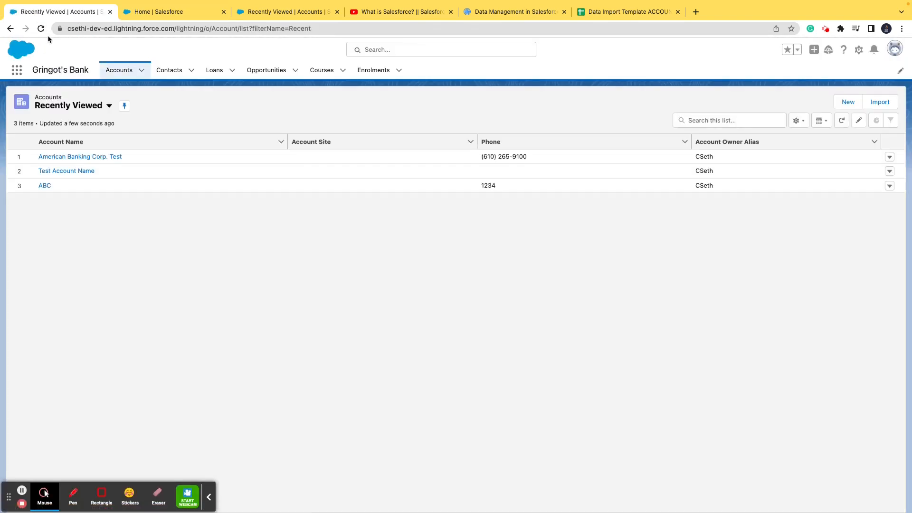
left_click(627, 12)
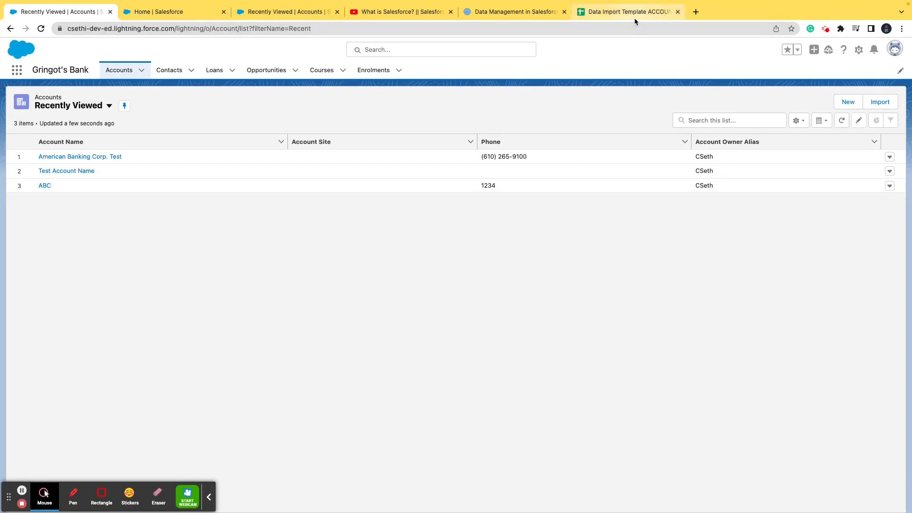
left_click(628, 12)
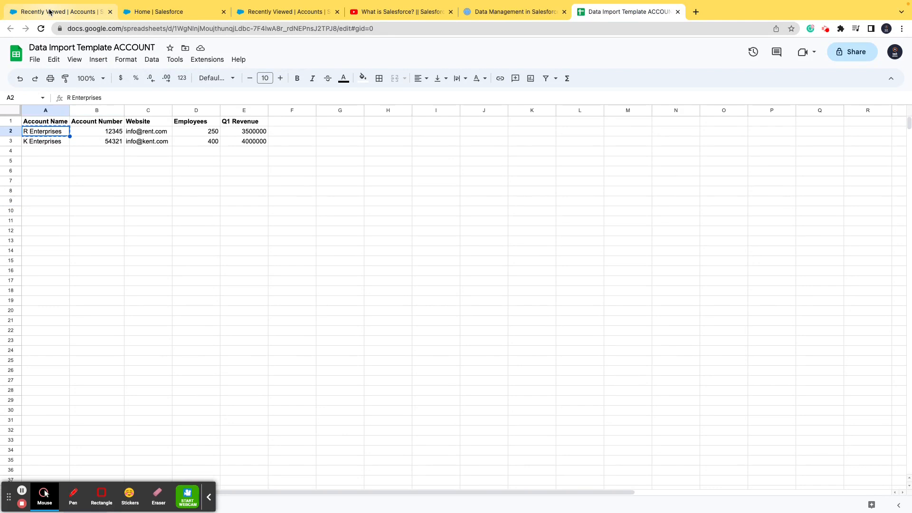
left_click(58, 12)
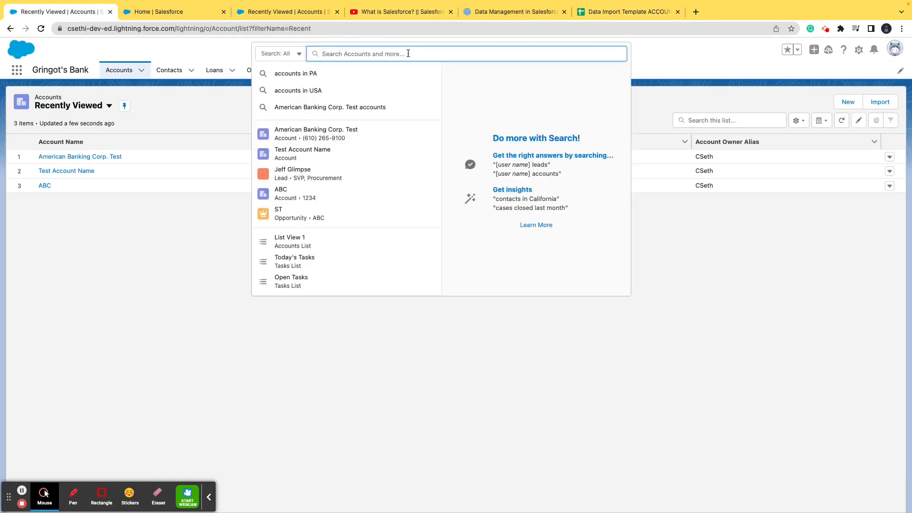
type("R Enterprises")
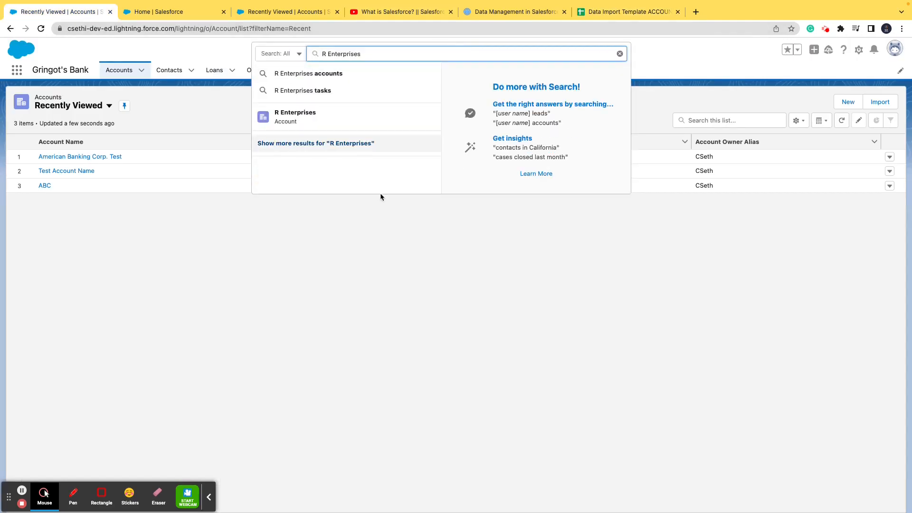
mouse_move(295, 116)
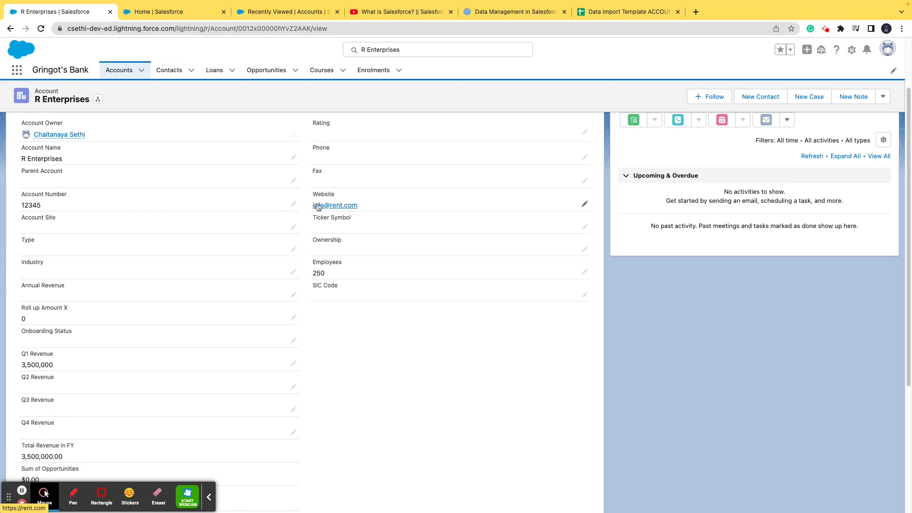
left_click(627, 11)
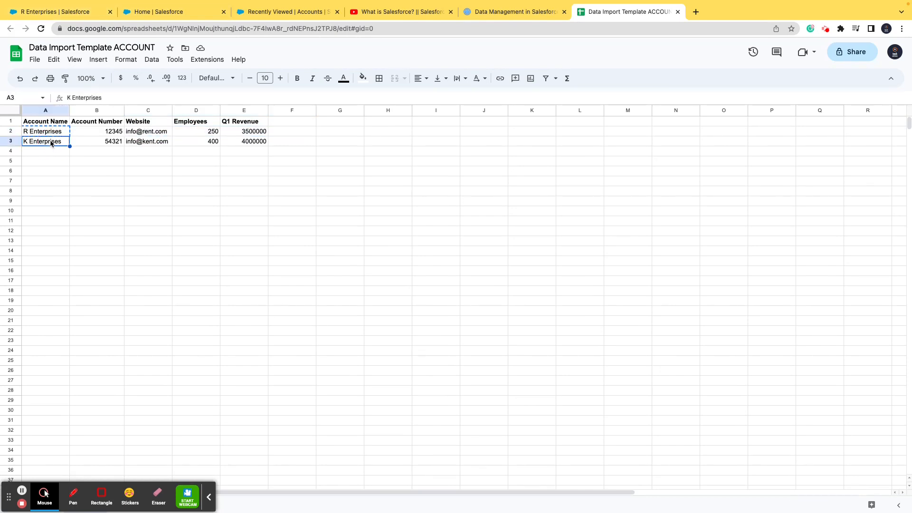
Step: Find the K Enterprises account via global search and view its Details (54321, kent.com, 400 employees, 4,000,000)
left_click(55, 12)
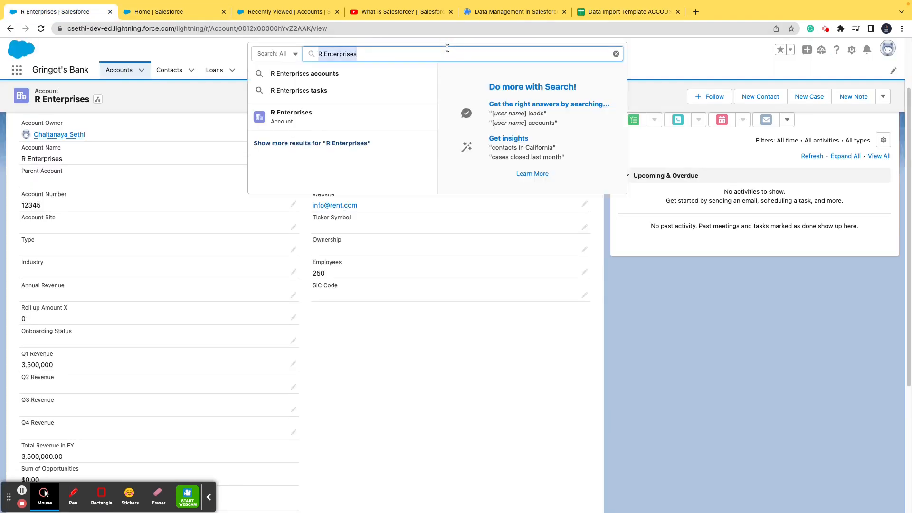
type("K Enterprises")
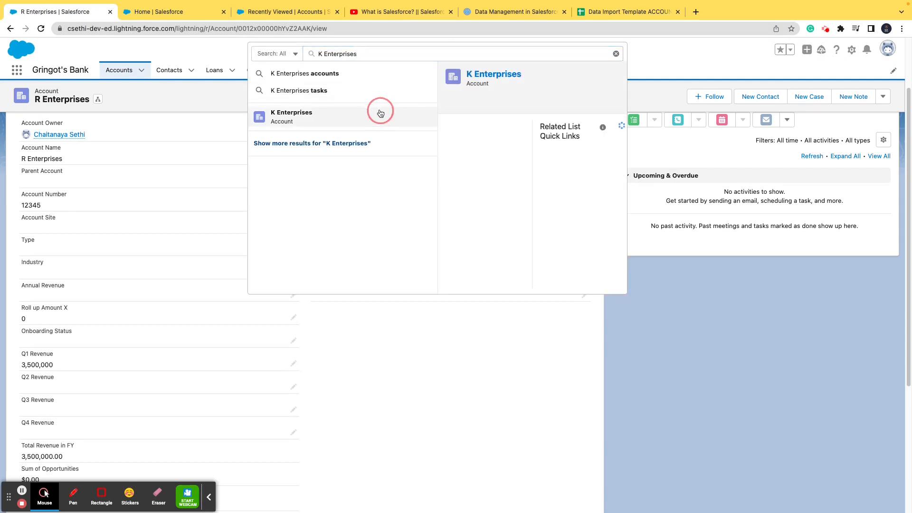
left_click(292, 116)
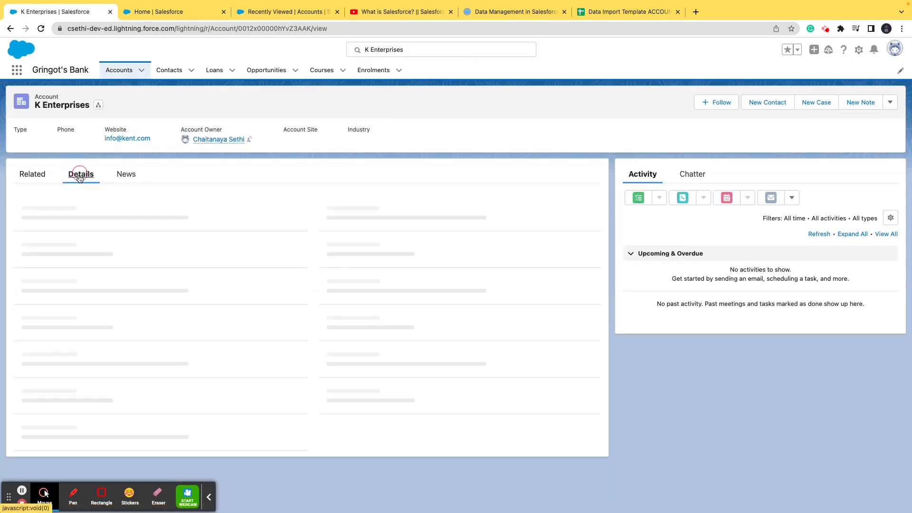
left_click(79, 174)
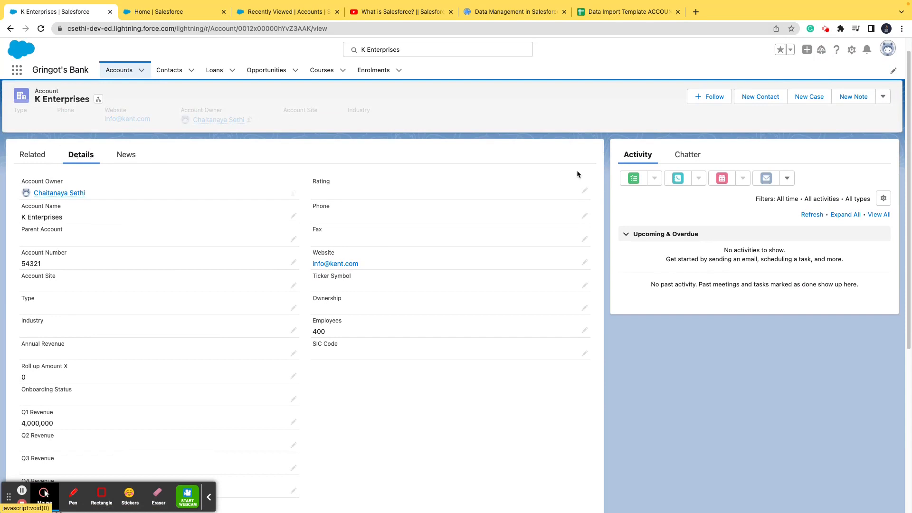
mouse_move(605, 58)
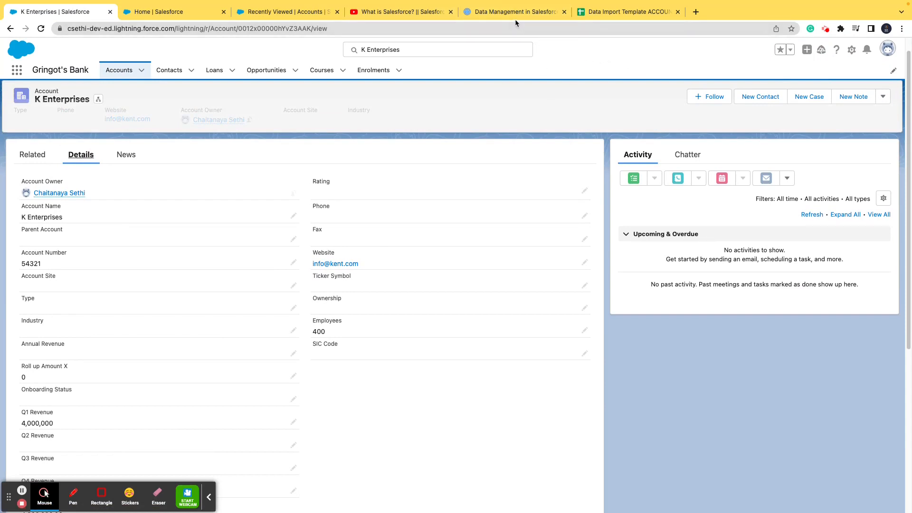
left_click(514, 11)
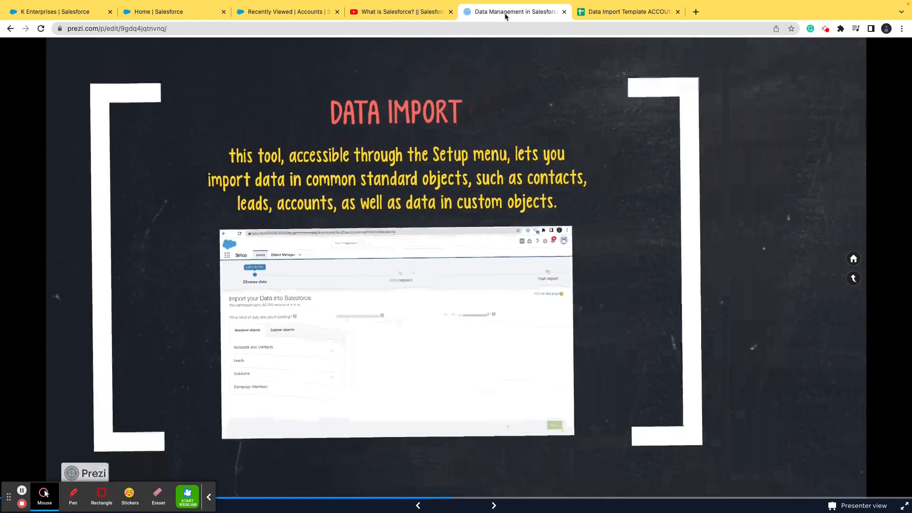
Step: Advance the Prezi deck and zoom into the Data Loader vs Data Import Wizard comparison table
left_click(493, 504)
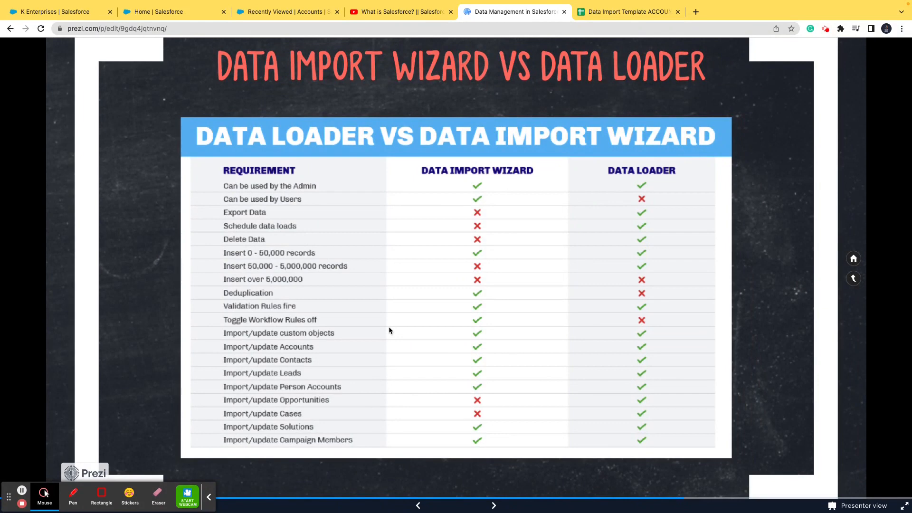
mouse_move(389, 324)
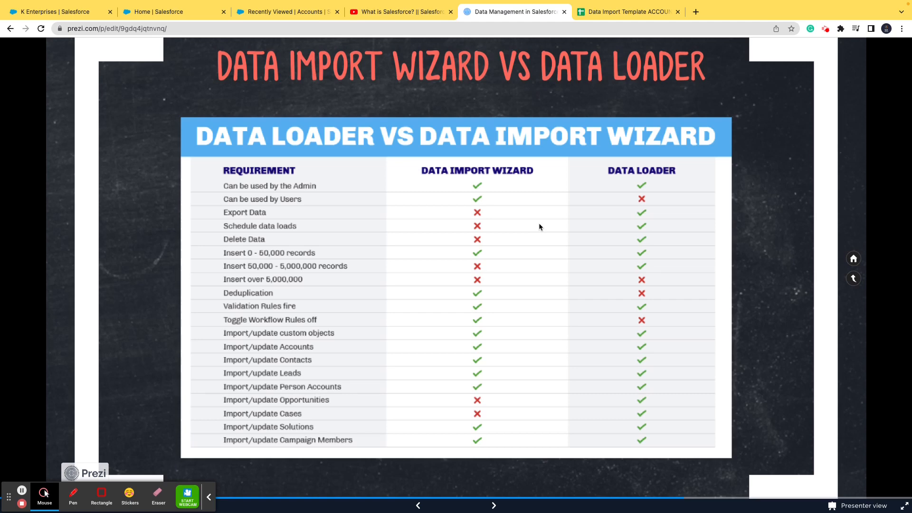
left_click(239, 260)
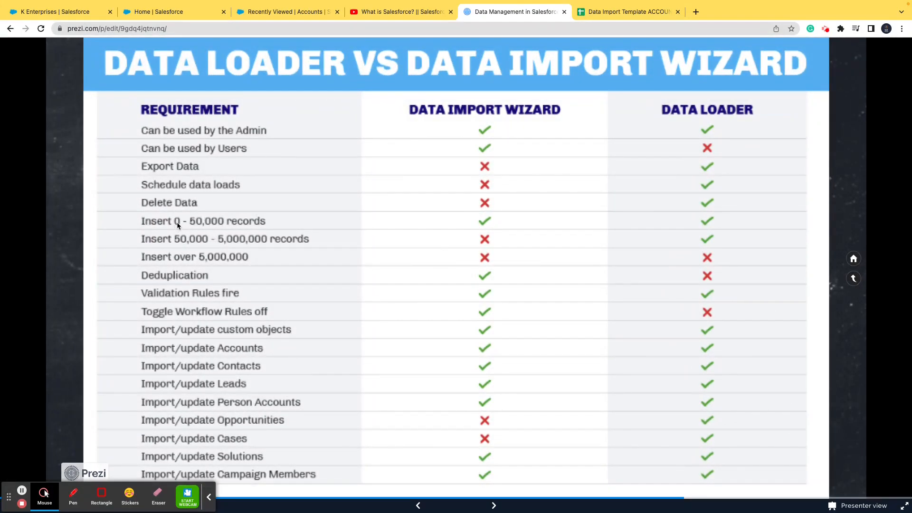
mouse_move(195, 225)
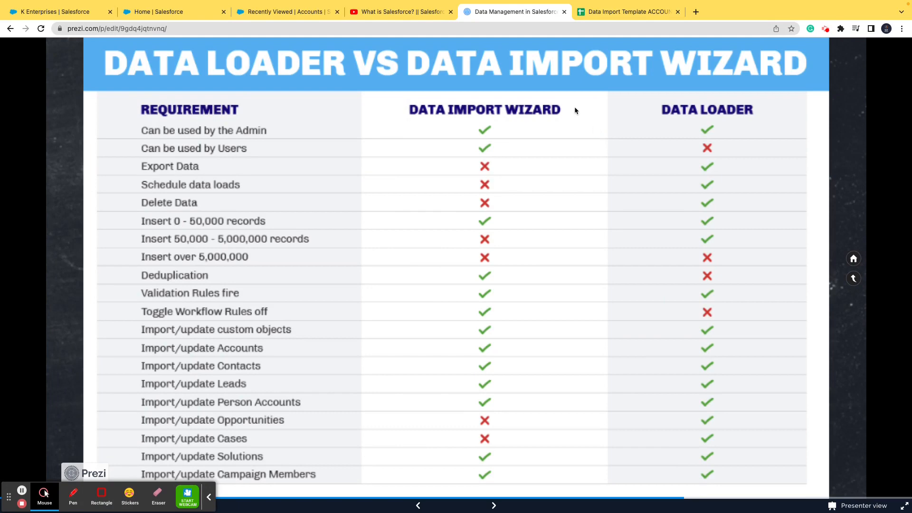
Step: Glance at both account rows in the Sheets import template, then return to the presentation
left_click(626, 12)
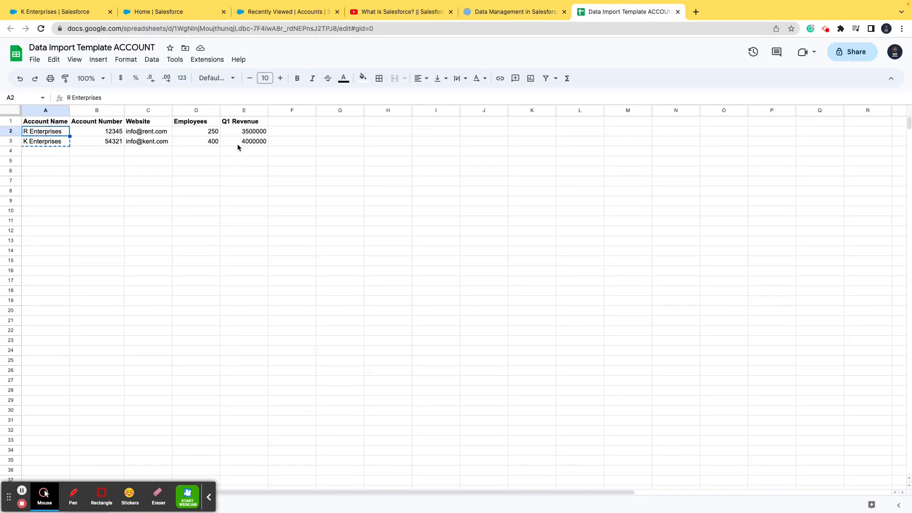
left_click_drag(45, 131, 244, 141)
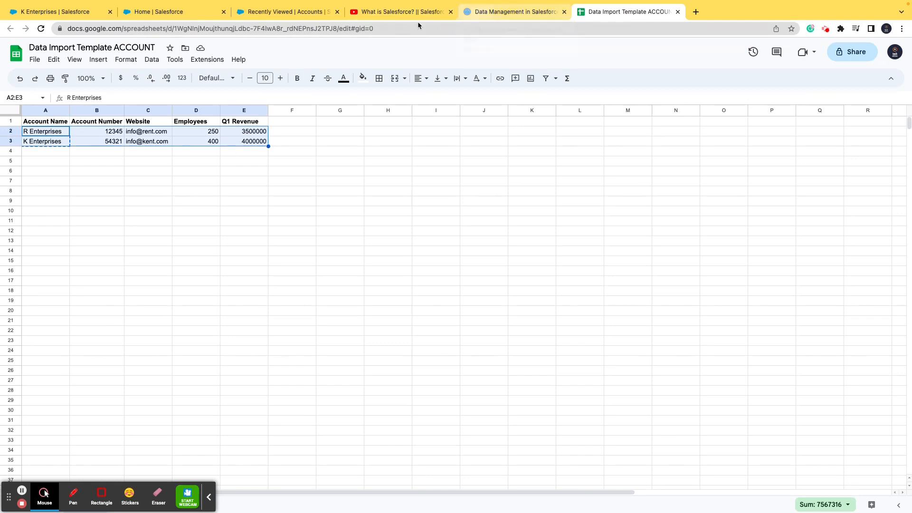
left_click(513, 12)
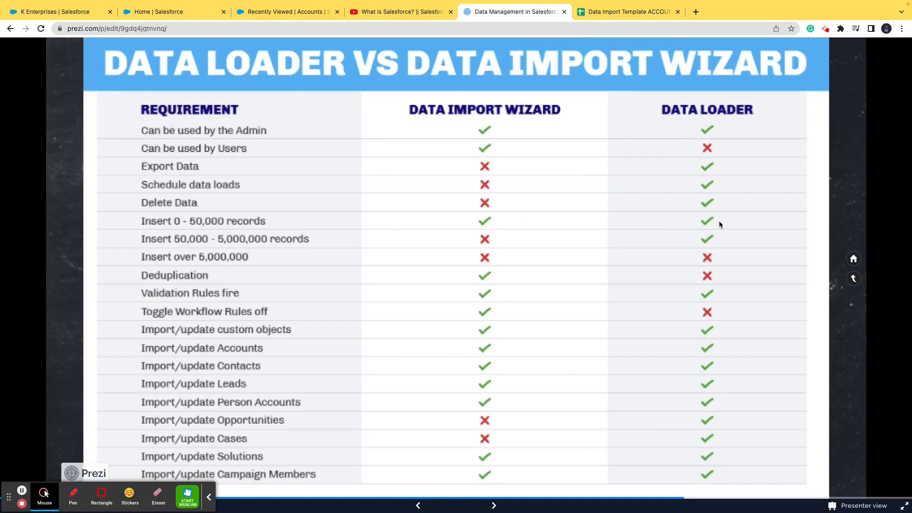
mouse_move(195, 252)
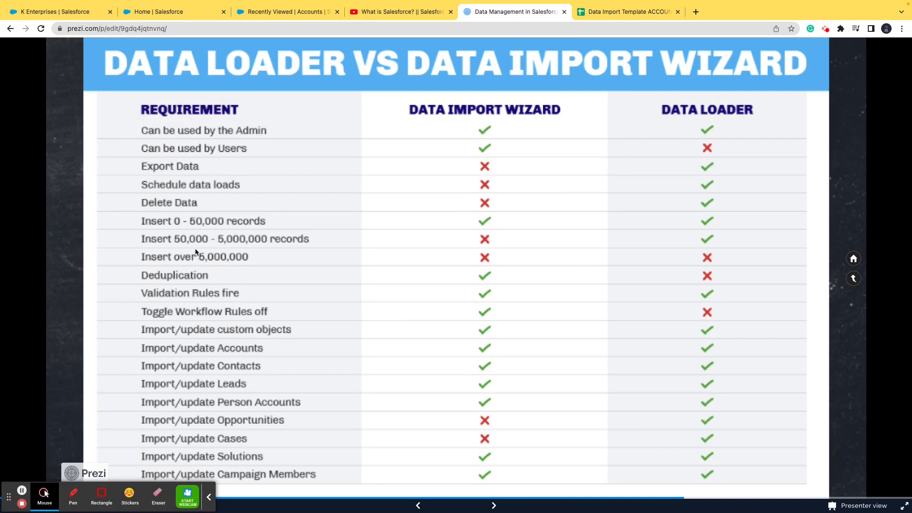
mouse_move(265, 242)
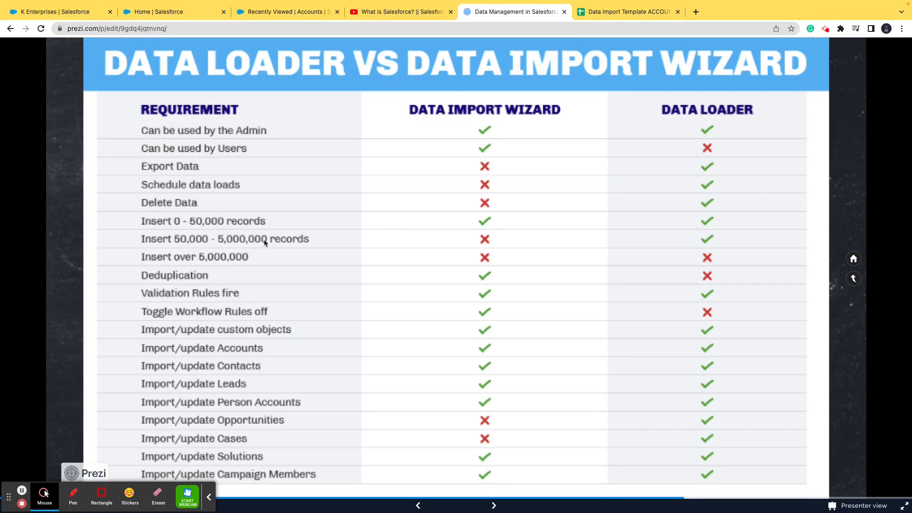
mouse_move(219, 243)
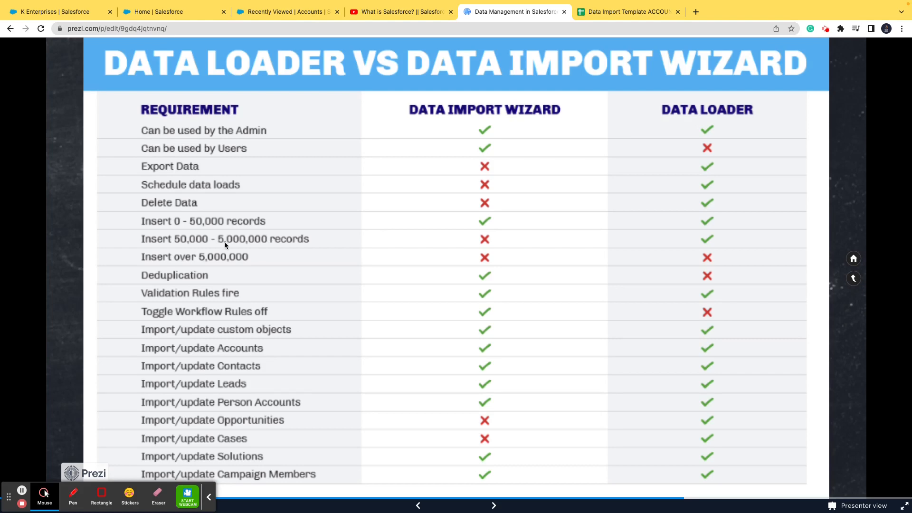
mouse_move(526, 243)
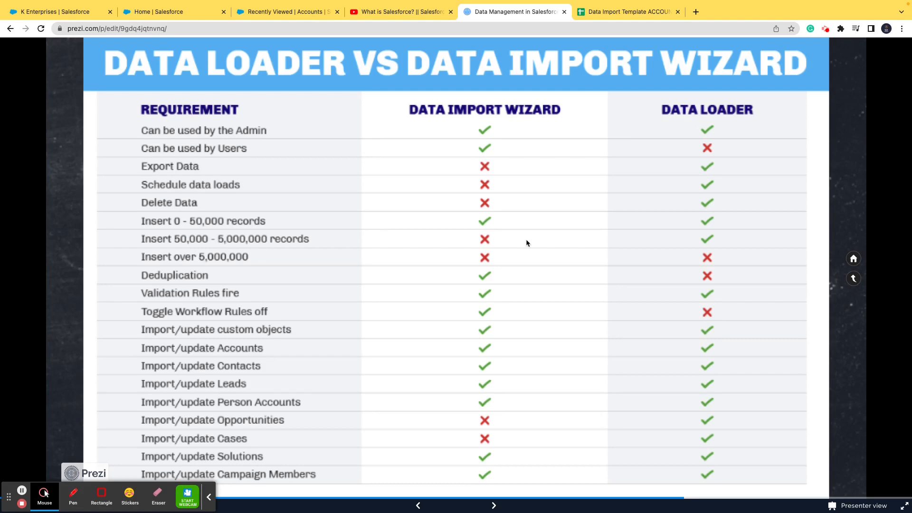
mouse_move(490, 241)
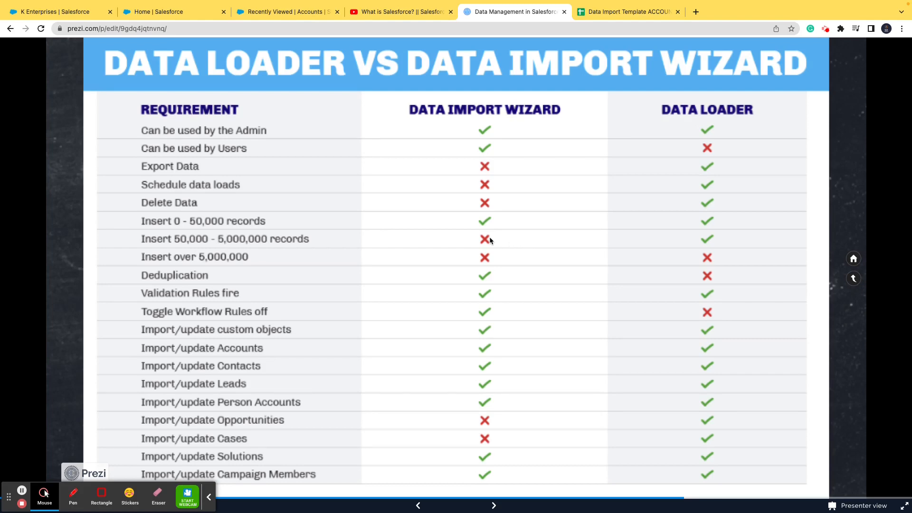
mouse_move(698, 241)
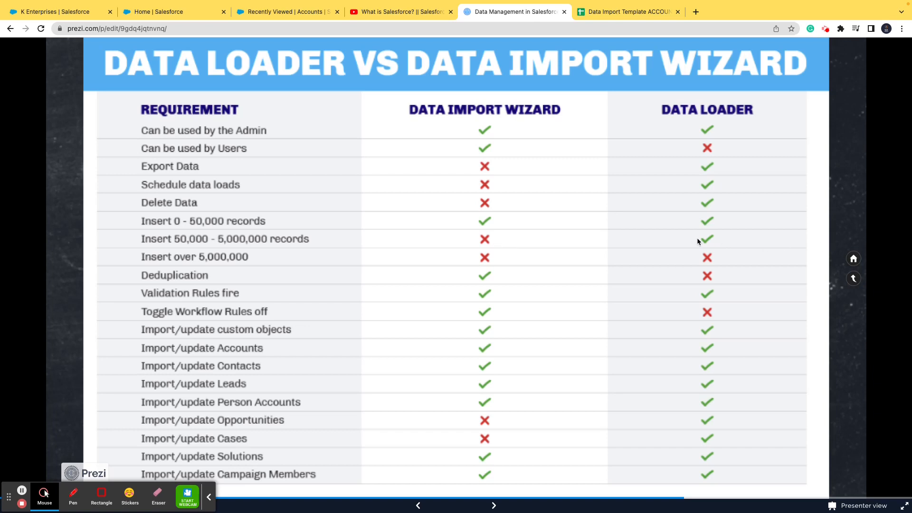
mouse_move(701, 243)
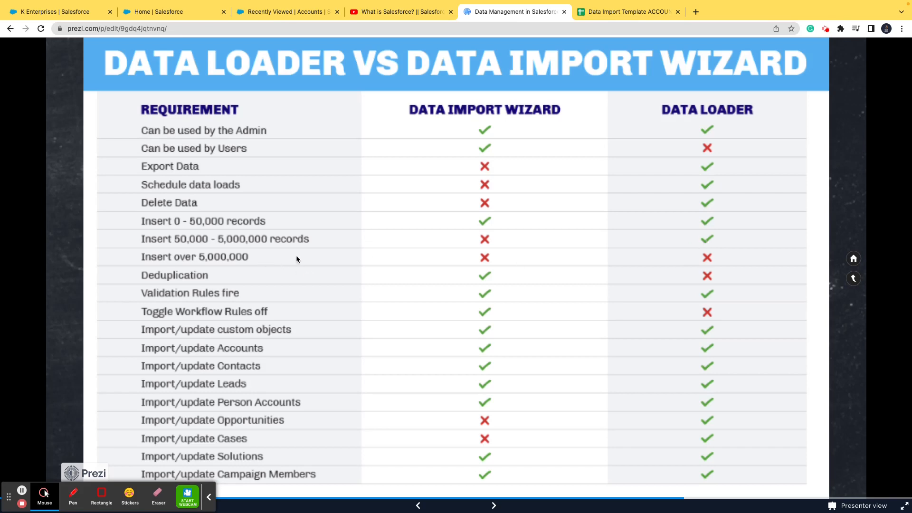
mouse_move(178, 165)
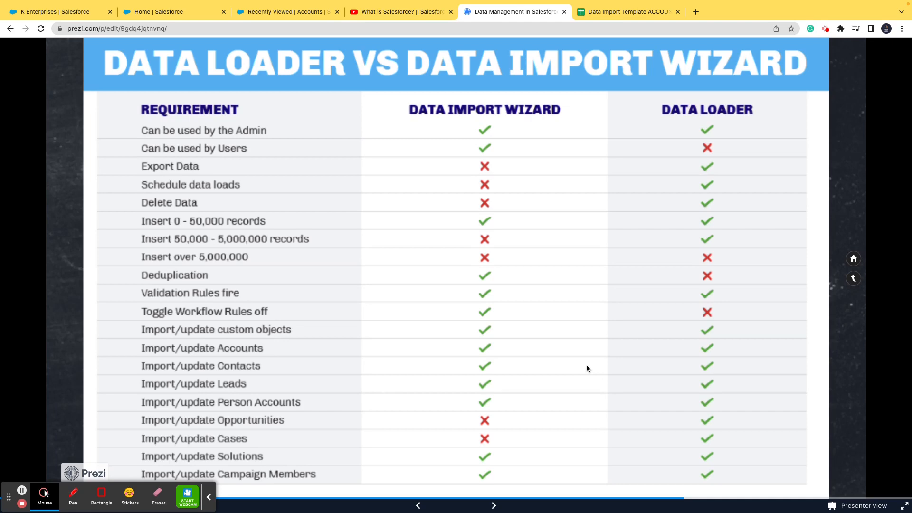
mouse_move(244, 265)
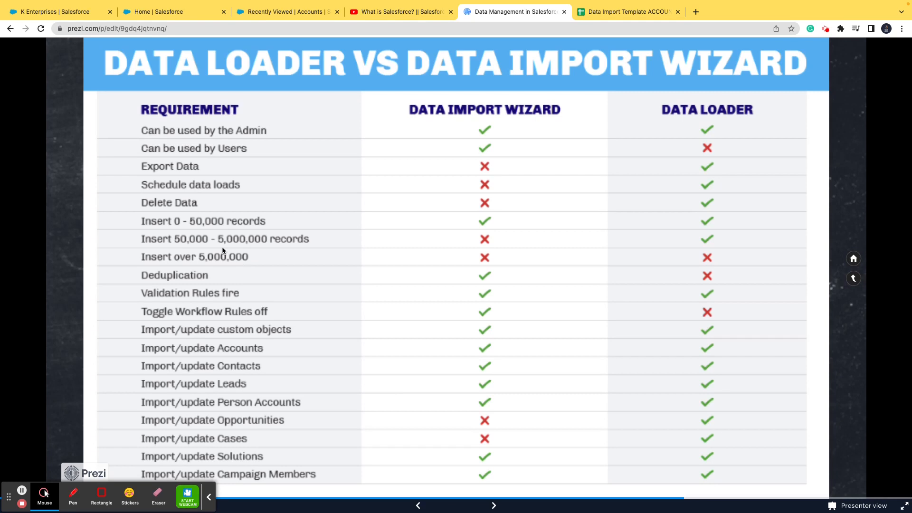
mouse_move(476, 224)
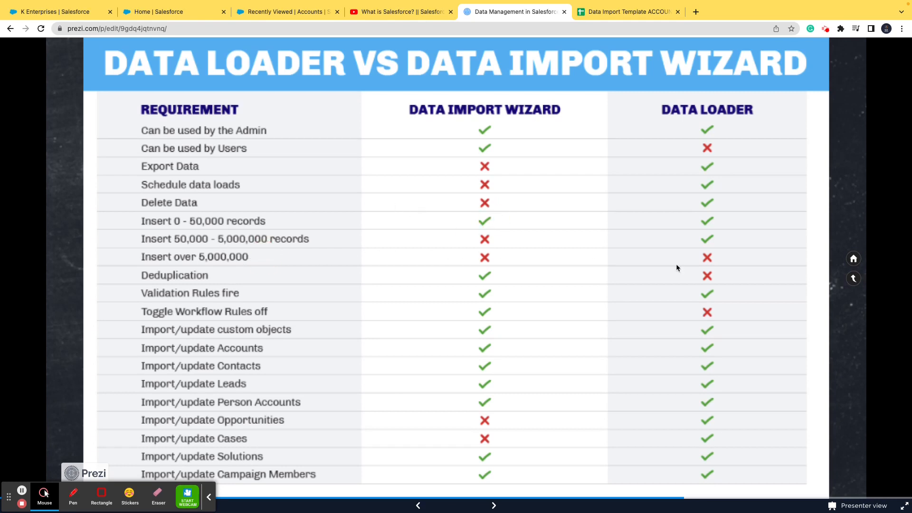
mouse_move(716, 242)
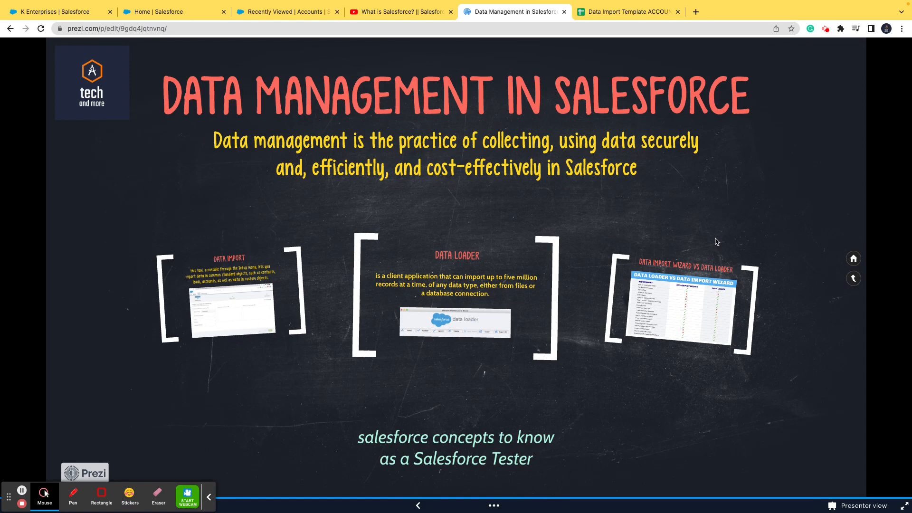
mouse_move(128, 393)
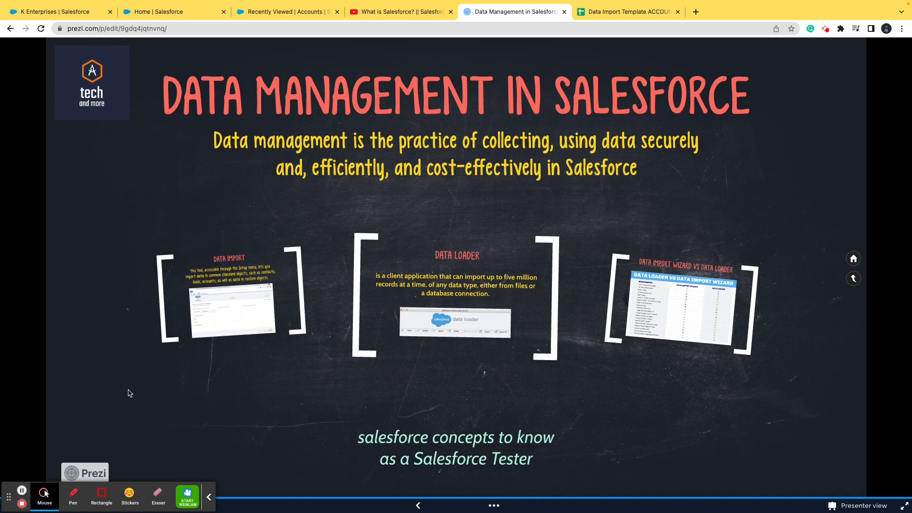